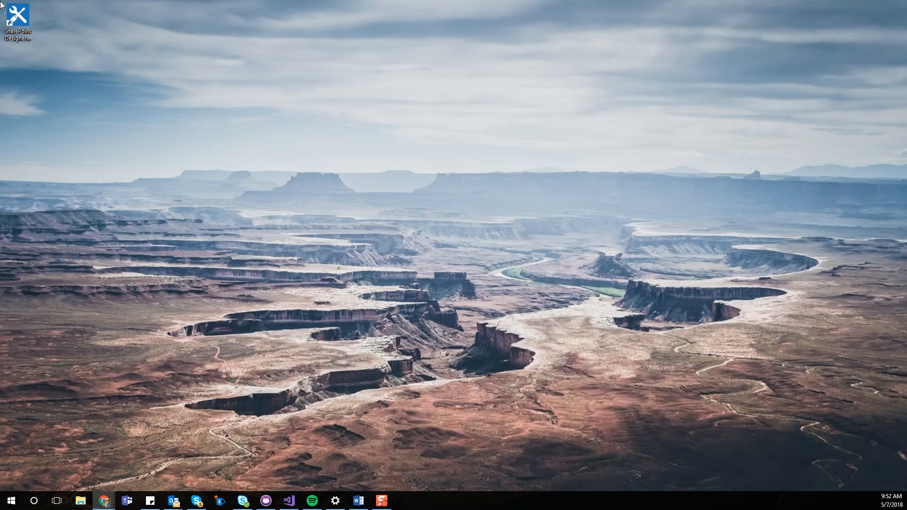
# Drag the SharePoint Designer shortcut from the top-left corner to the desktop centre.
pyautogui.moveTo(17, 20); pyautogui.dragTo(448, 208)
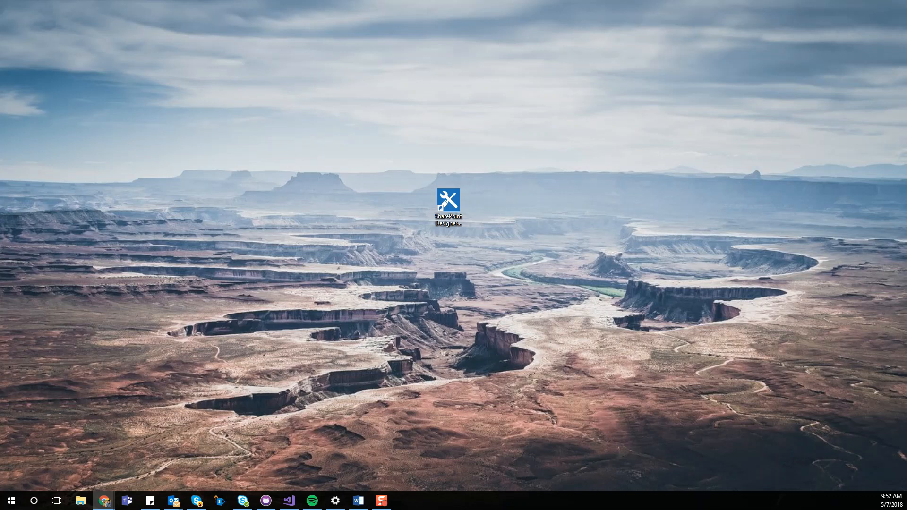
pyautogui.moveTo(614, 273)
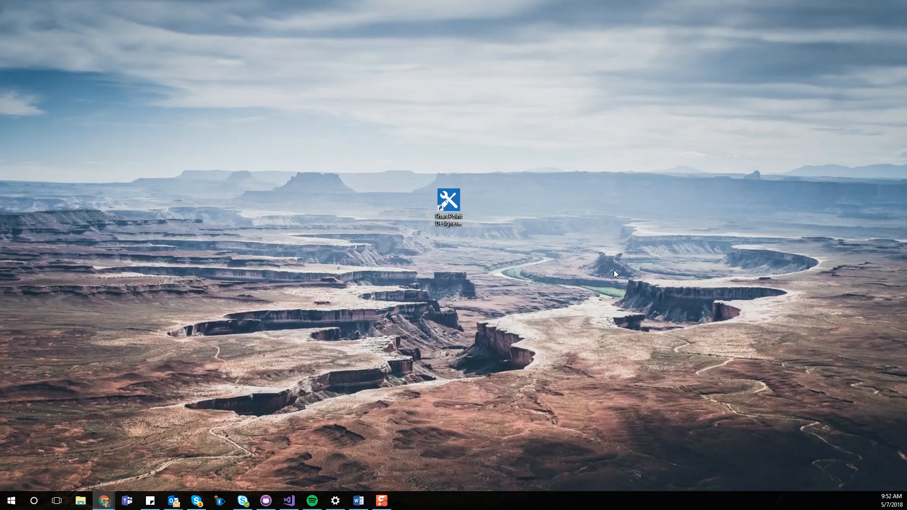
pyautogui.moveTo(557, 227)
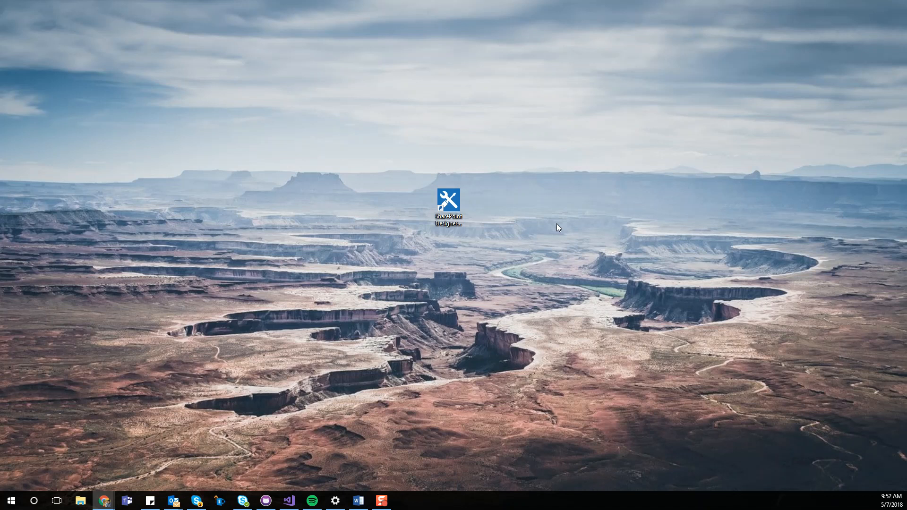
pyautogui.moveTo(554, 177)
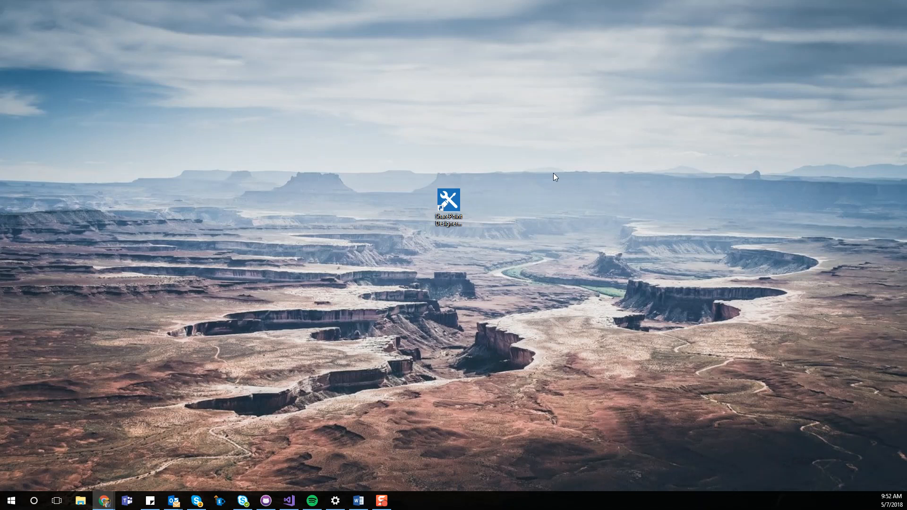
pyautogui.moveTo(495, 218)
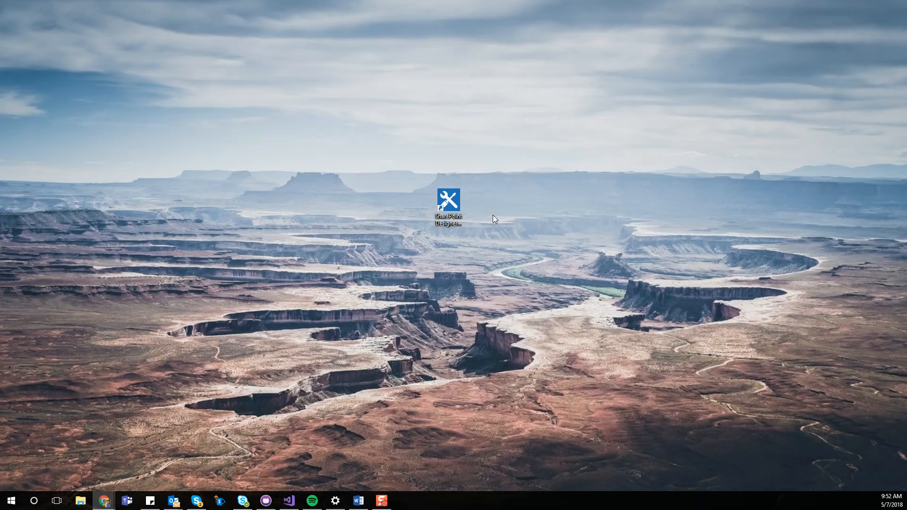
pyautogui.moveTo(487, 217)
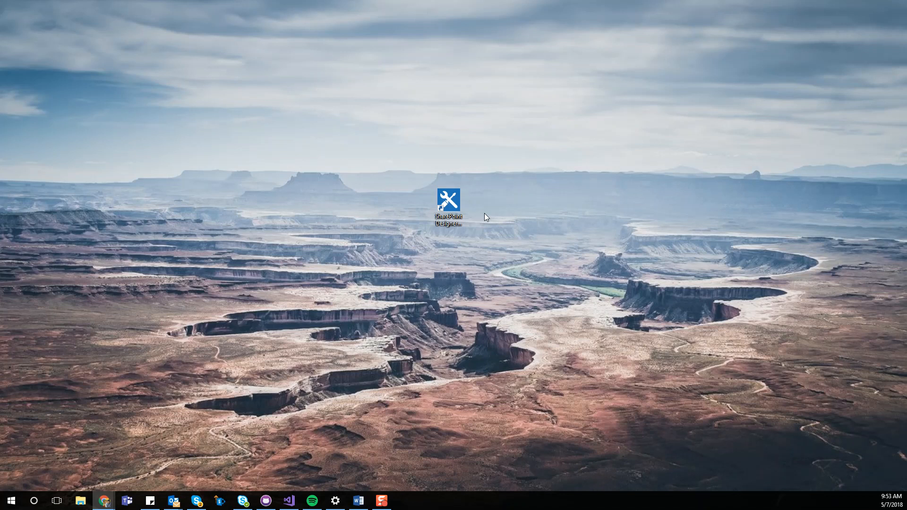
pyautogui.moveTo(488, 219)
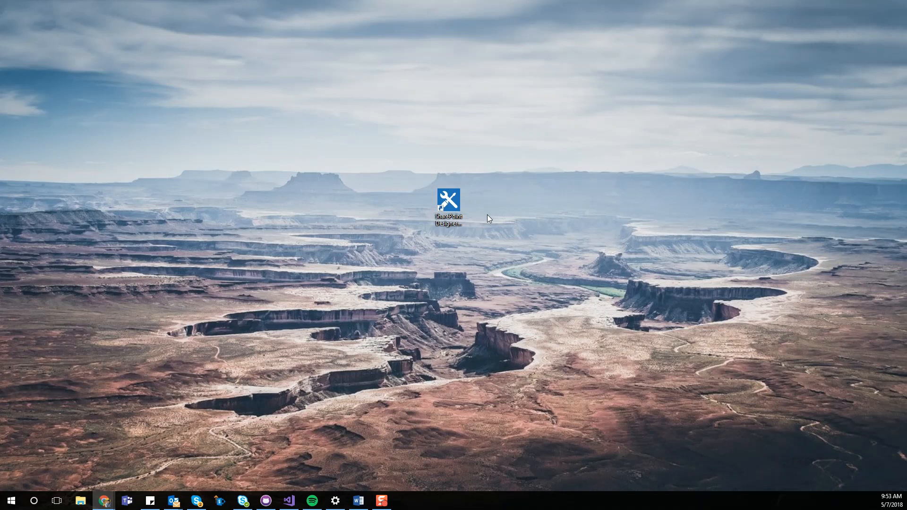
pyautogui.moveTo(526, 201)
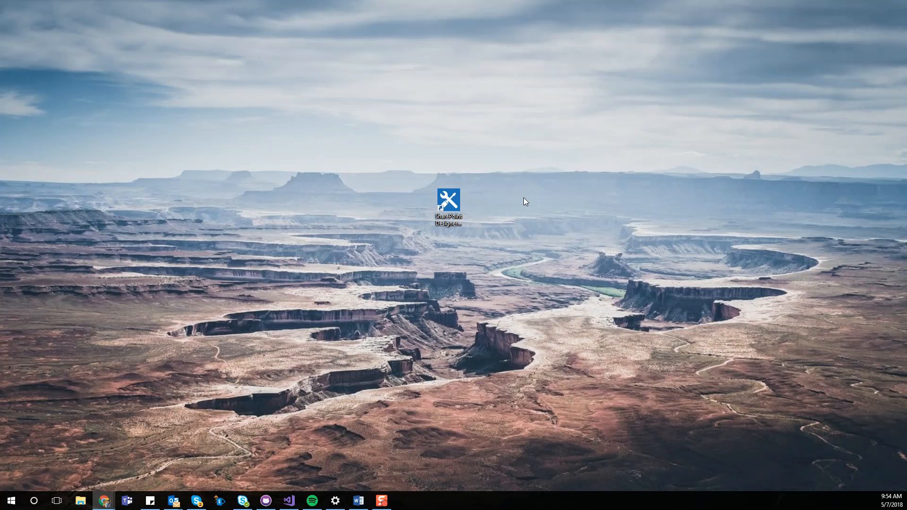
pyautogui.moveTo(606, 323)
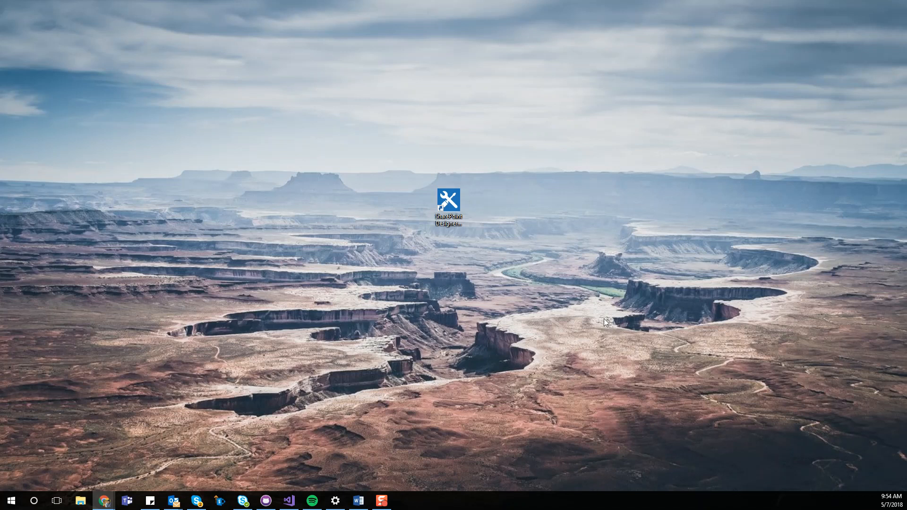
# Search Google, download the VS Code Windows installer, and pause the duplicate download.
pyautogui.click(448, 206)
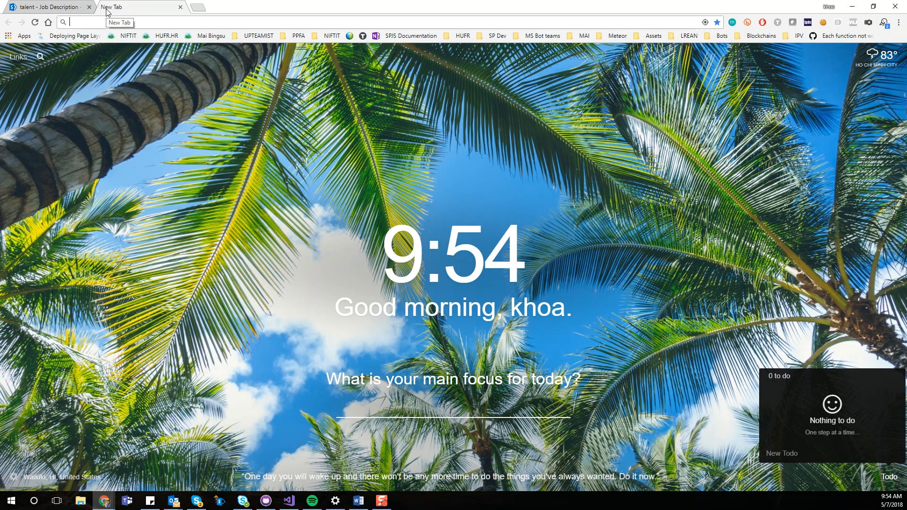
pyautogui.write('visual')
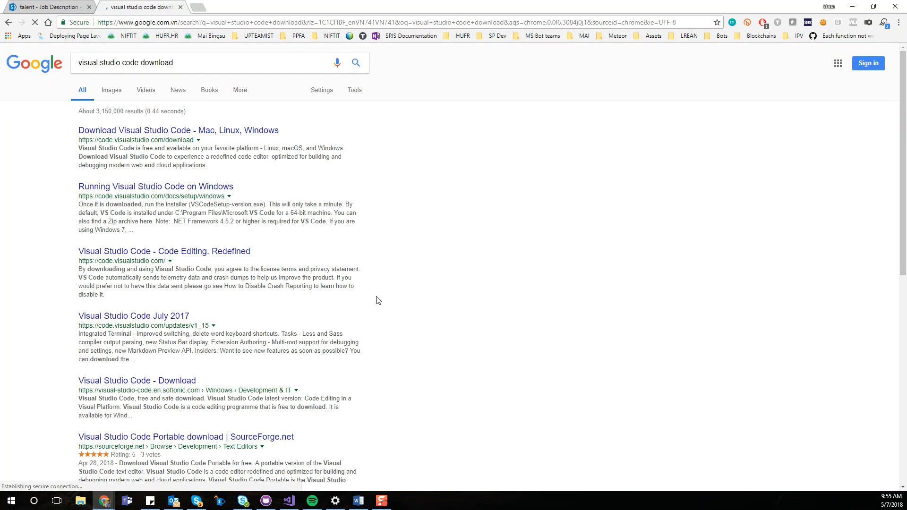
pyautogui.click(178, 131)
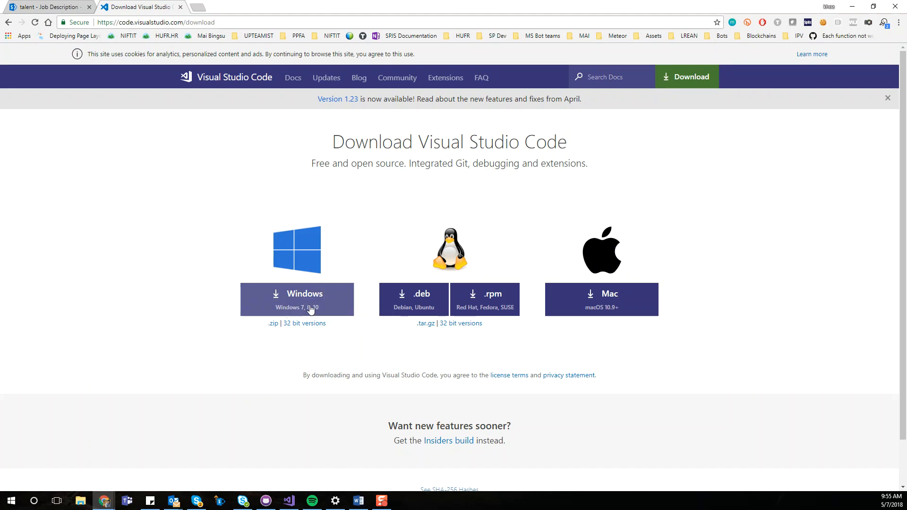
pyautogui.click(297, 299)
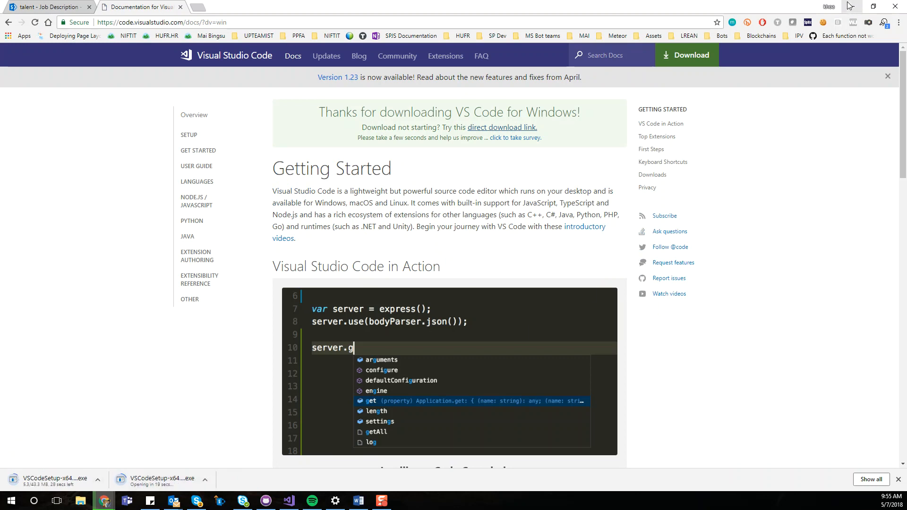
pyautogui.click(97, 481)
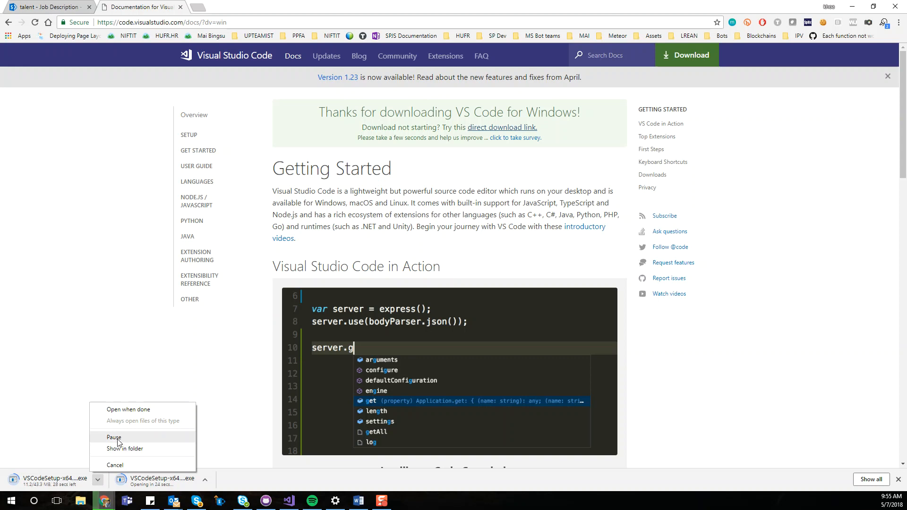
pyautogui.click(114, 437)
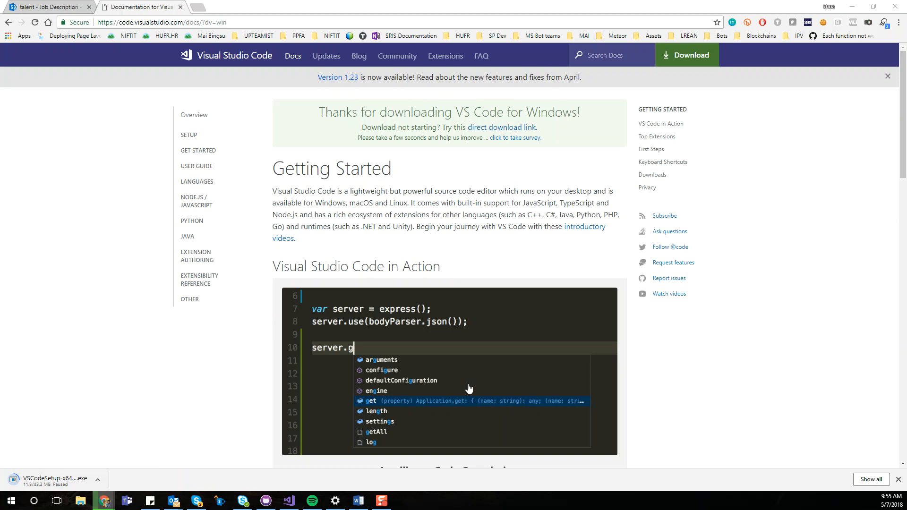
pyautogui.moveTo(518, 368)
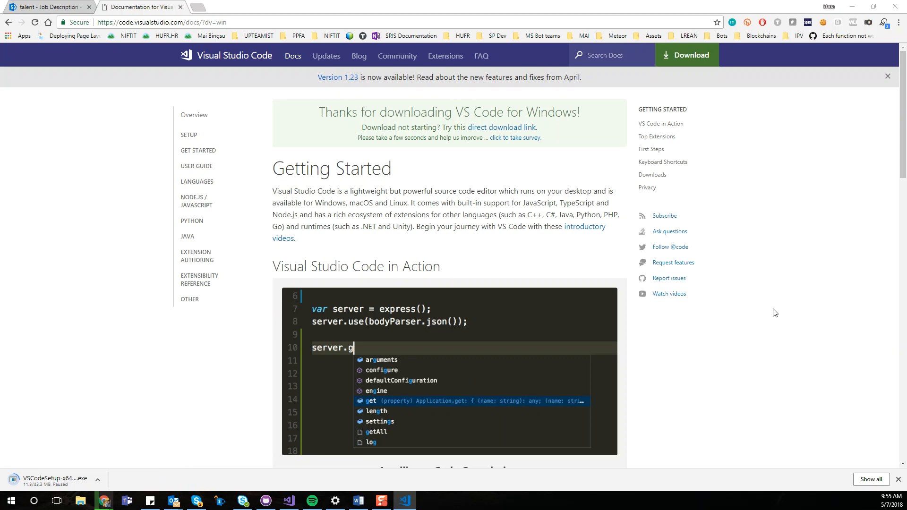
pyautogui.moveTo(869, 7)
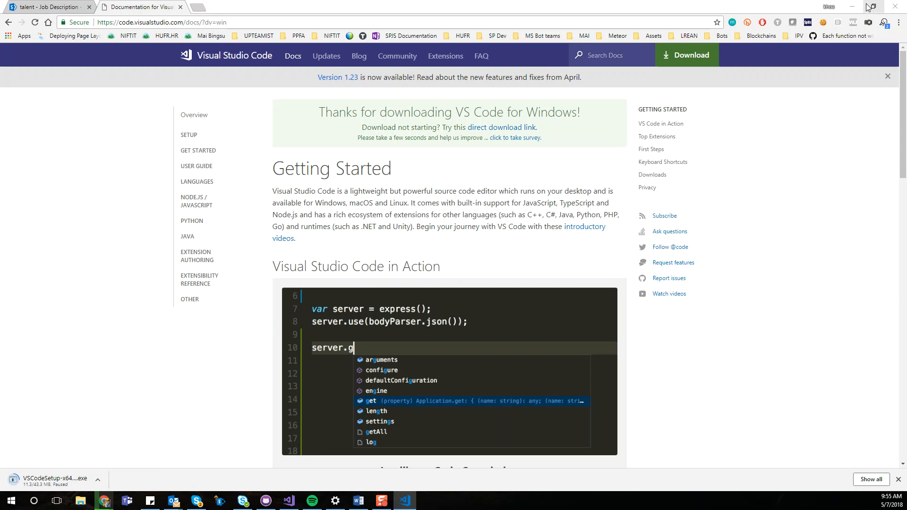
pyautogui.moveTo(867, 8)
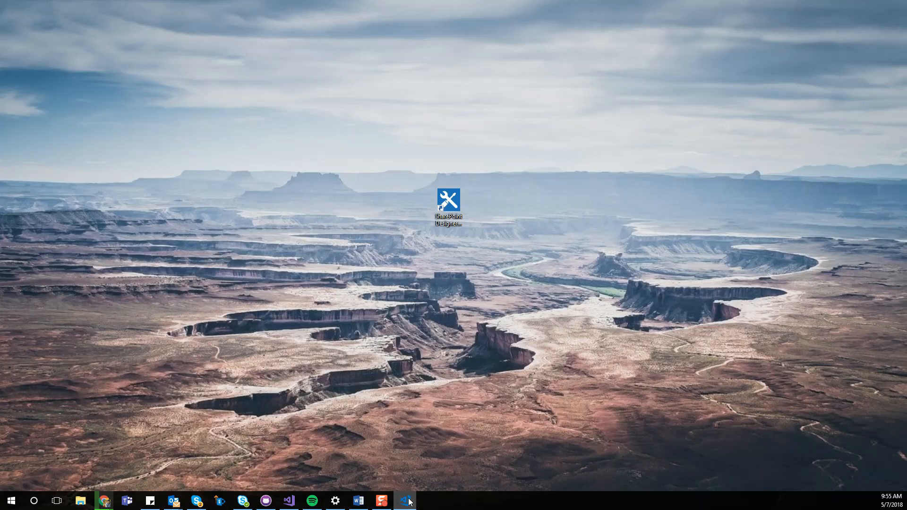
# Install VS Code with licence accepted, default Start Menu folder and desktop icon, then launch it.
pyautogui.click(405, 501)
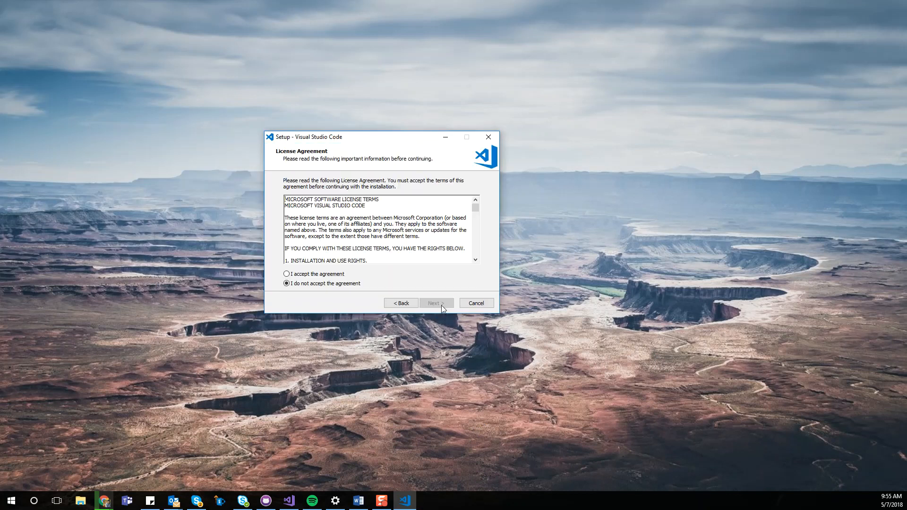
pyautogui.click(286, 273)
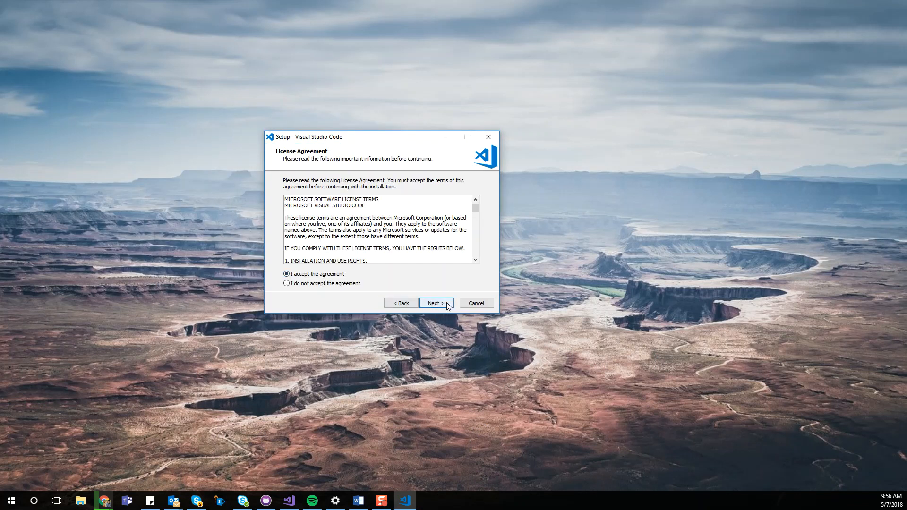
pyautogui.click(435, 303)
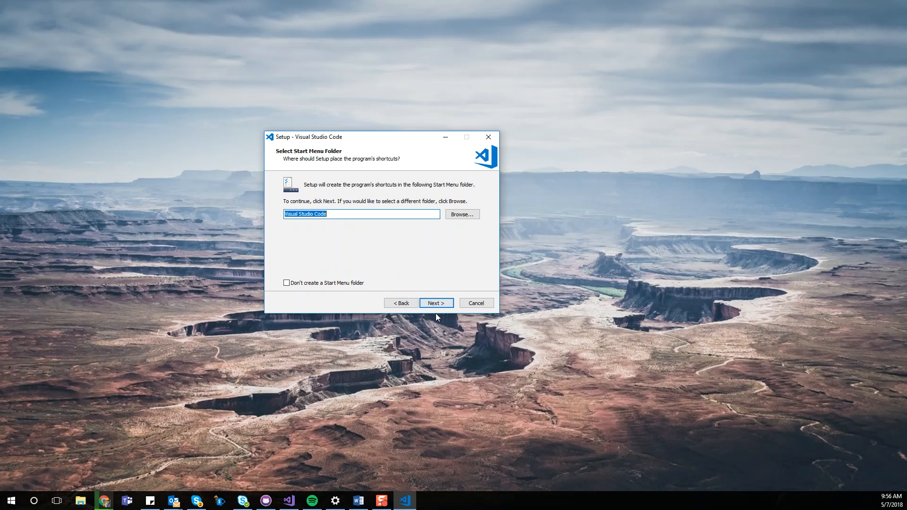
pyautogui.click(436, 302)
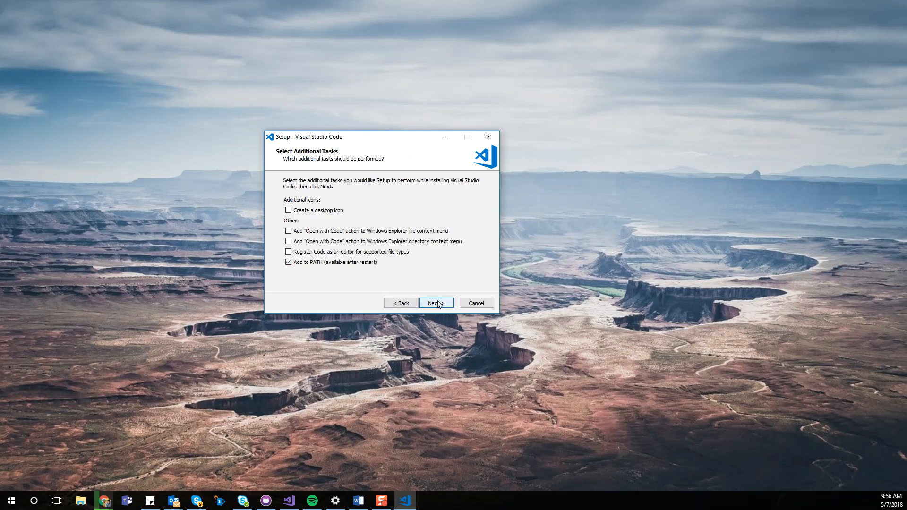
pyautogui.click(289, 210)
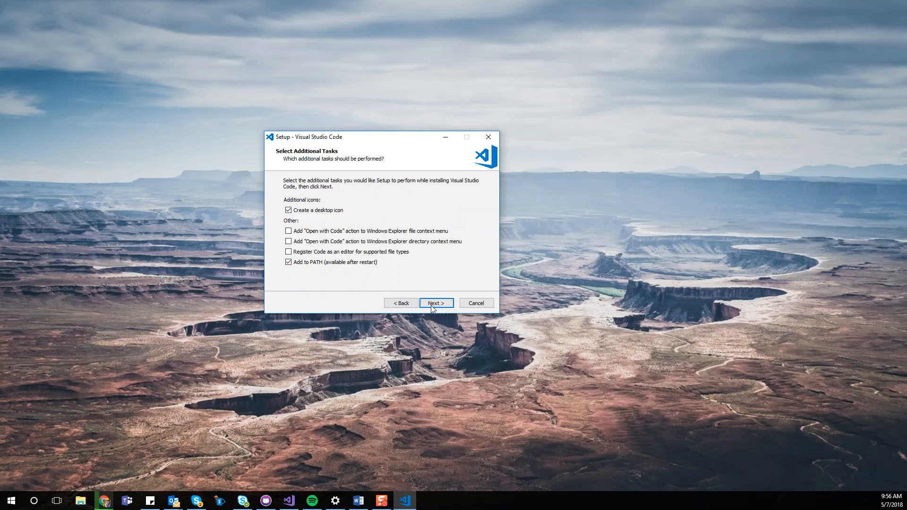
pyautogui.click(436, 303)
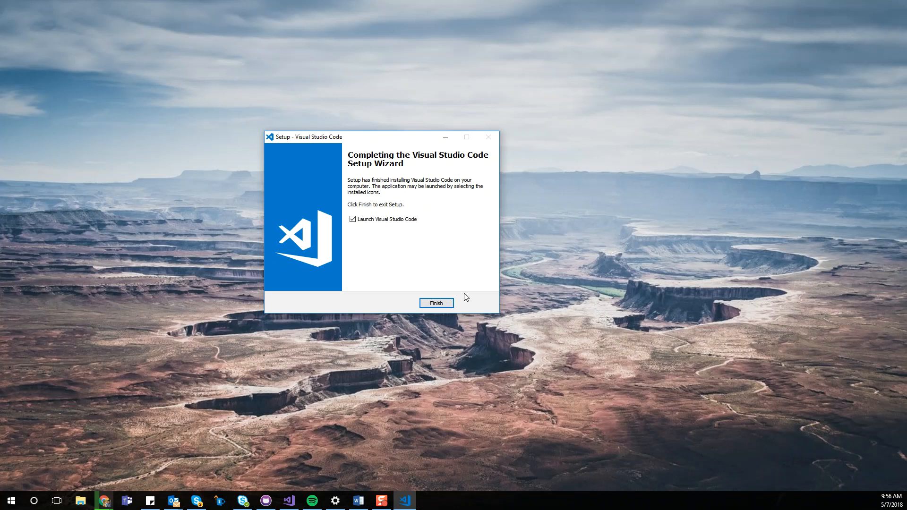
pyautogui.click(436, 303)
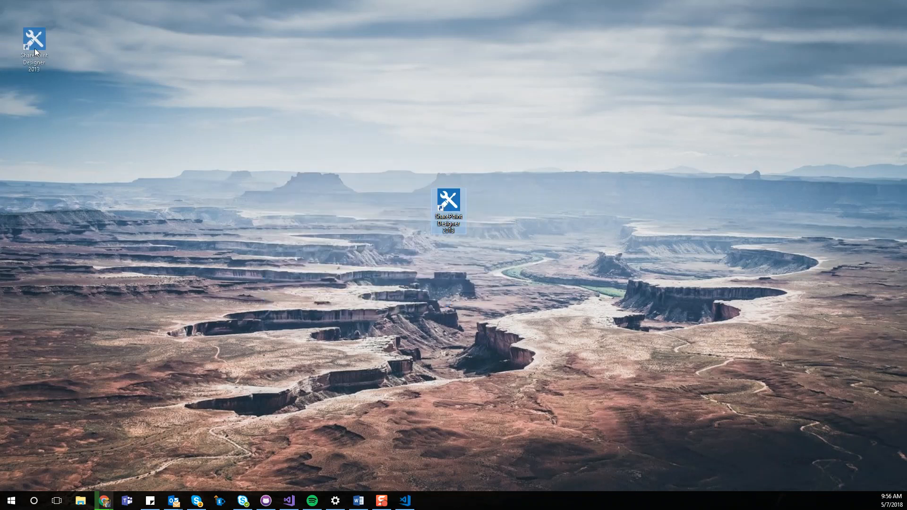
# Search the Extensions view for 'sharepoint' and open the SPGo extension details.
pyautogui.click(403, 500)
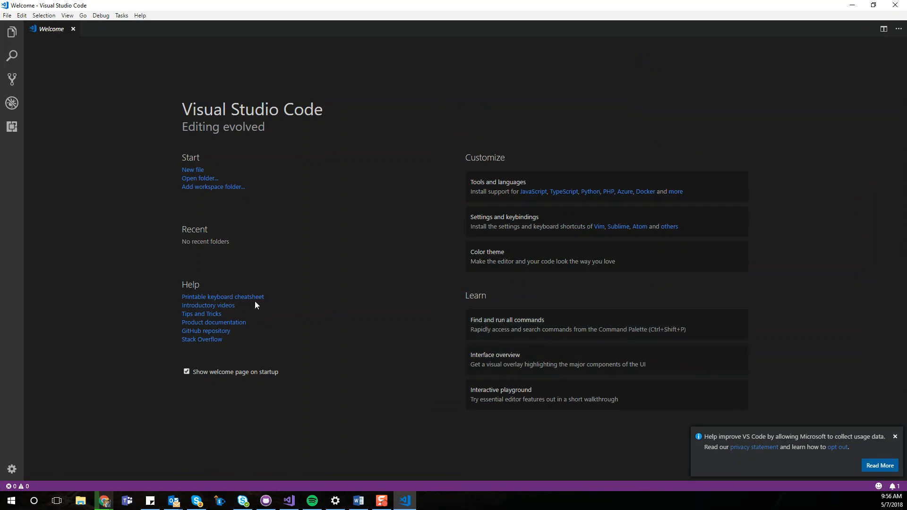
pyautogui.moveTo(13, 126)
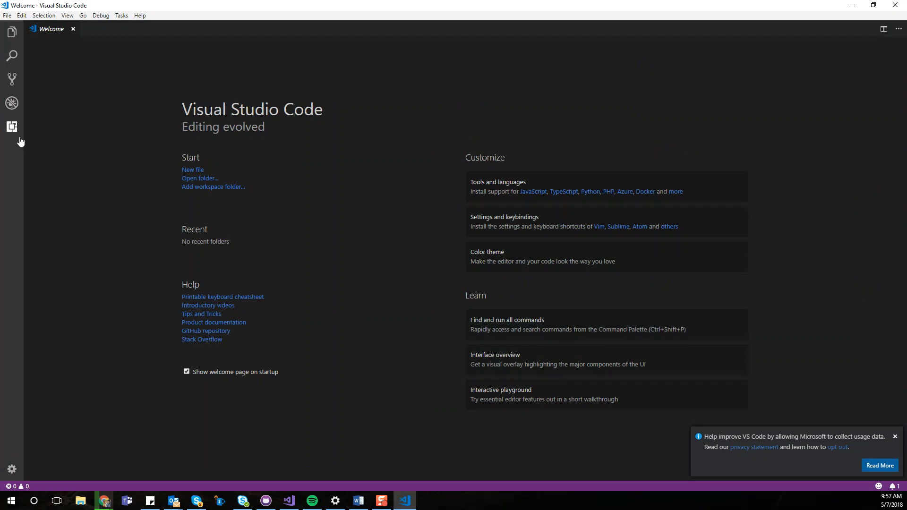
pyautogui.click(12, 127)
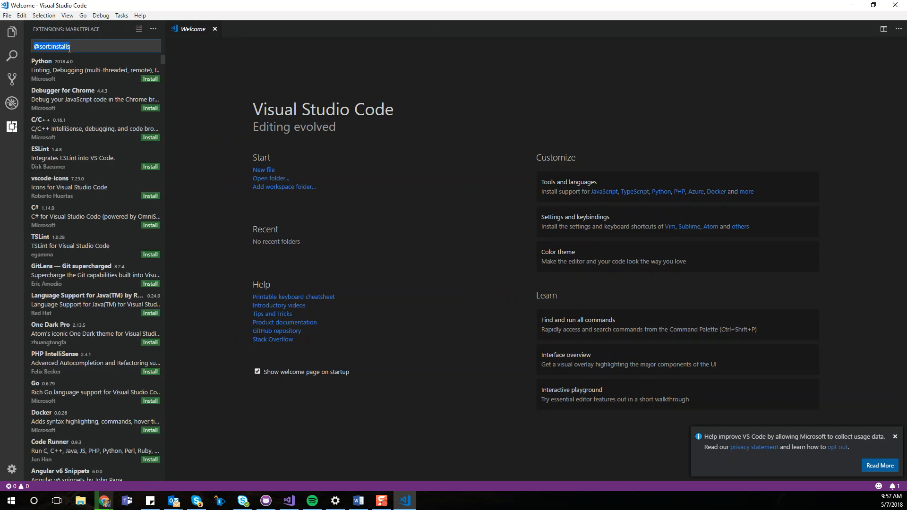
pyautogui.write('sharepoin')
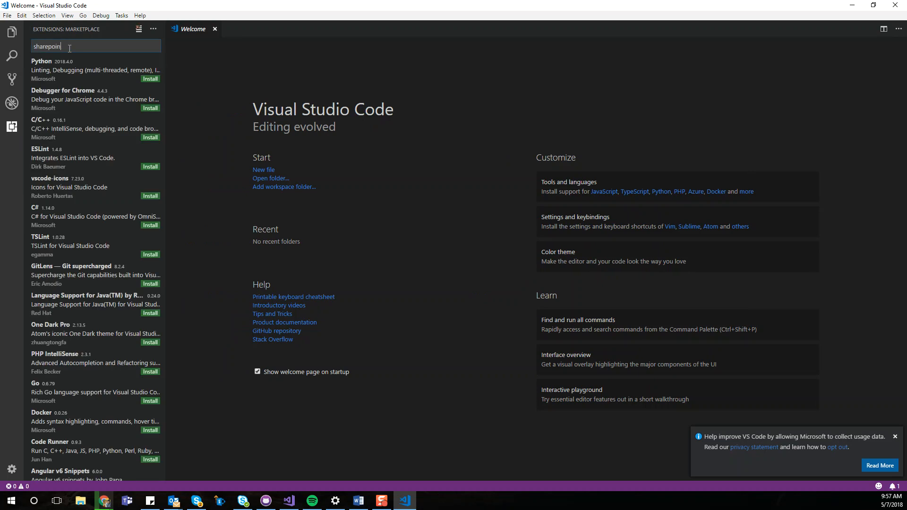
pyautogui.write('t')
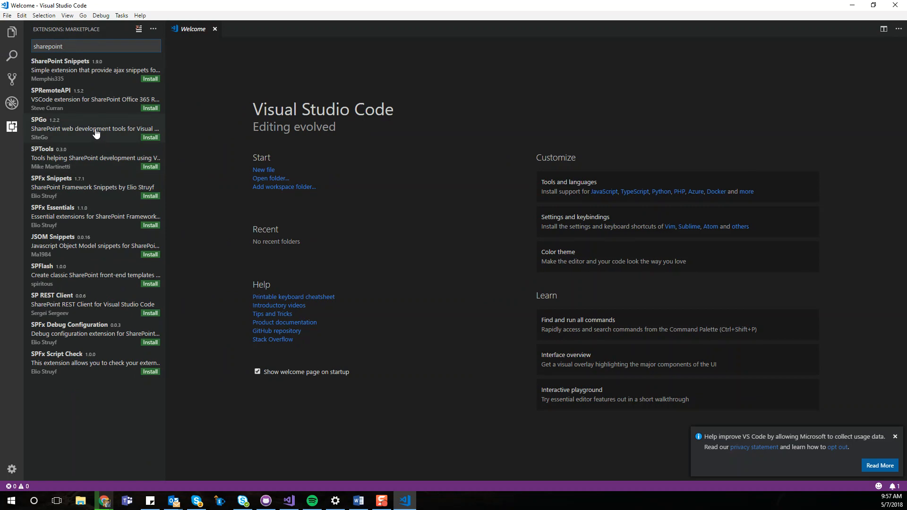
pyautogui.moveTo(58, 103)
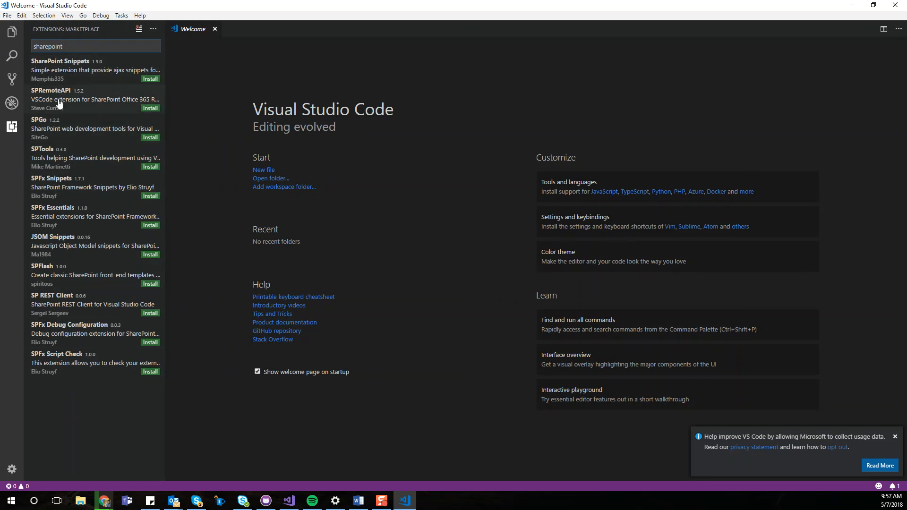
pyautogui.moveTo(68, 131)
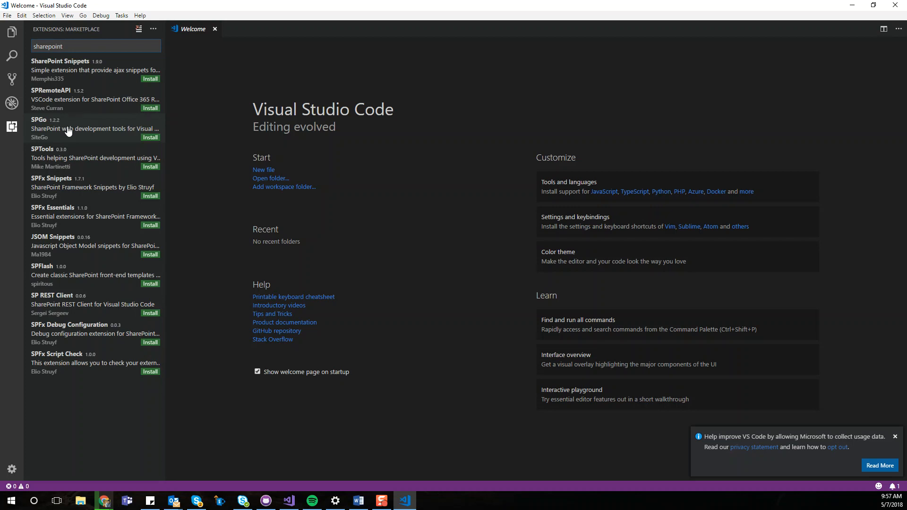
pyautogui.click(93, 129)
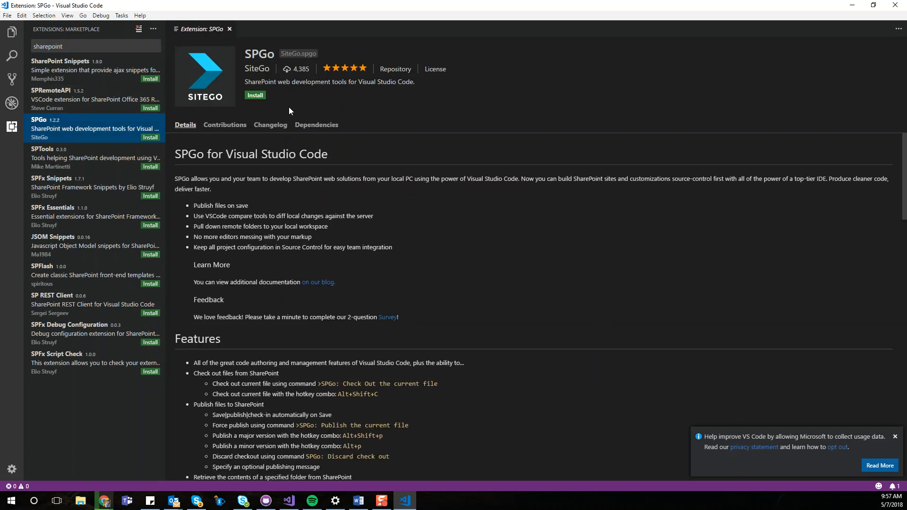
# Install the SPGo extension from its details page.
pyautogui.click(255, 95)
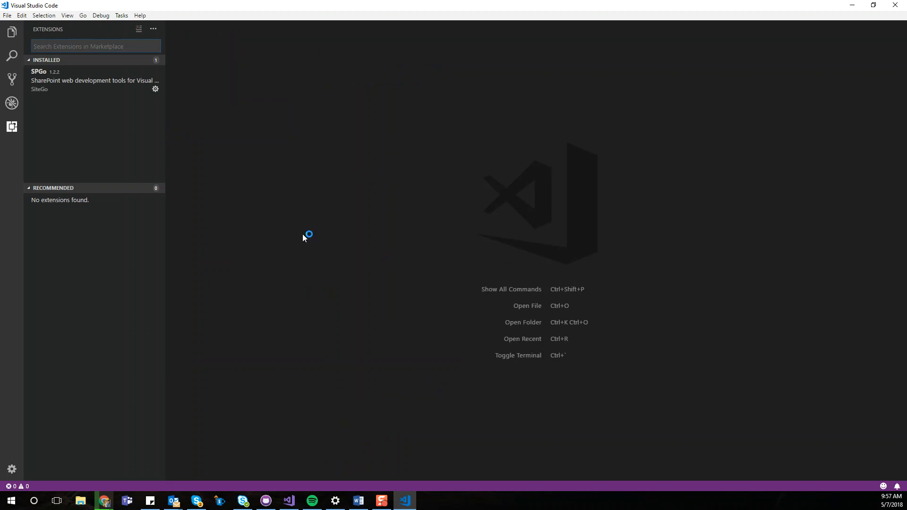
pyautogui.moveTo(12, 55)
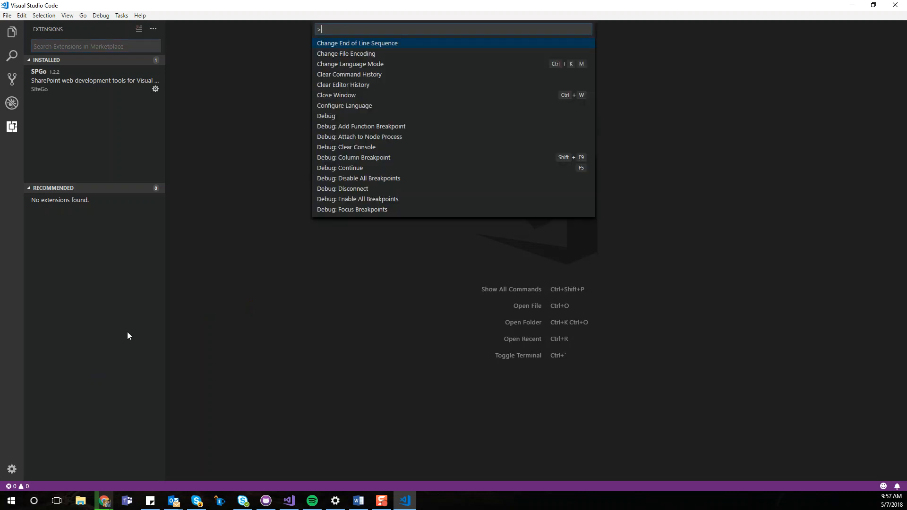
pyautogui.moveTo(377, 134)
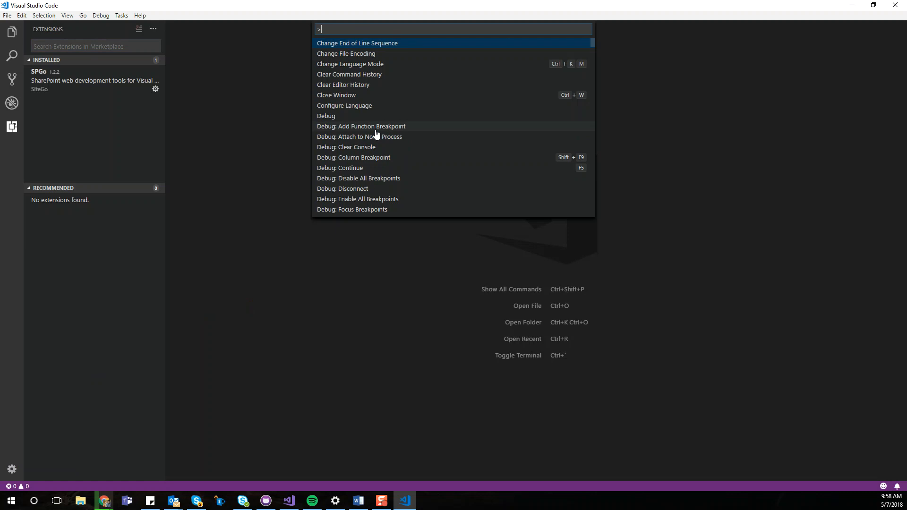
pyautogui.moveTo(133, 158)
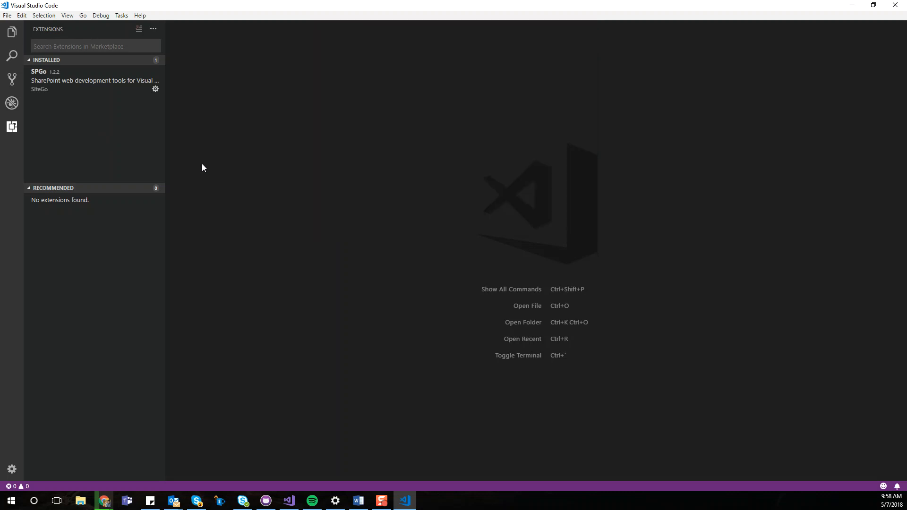
pyautogui.moveTo(208, 168)
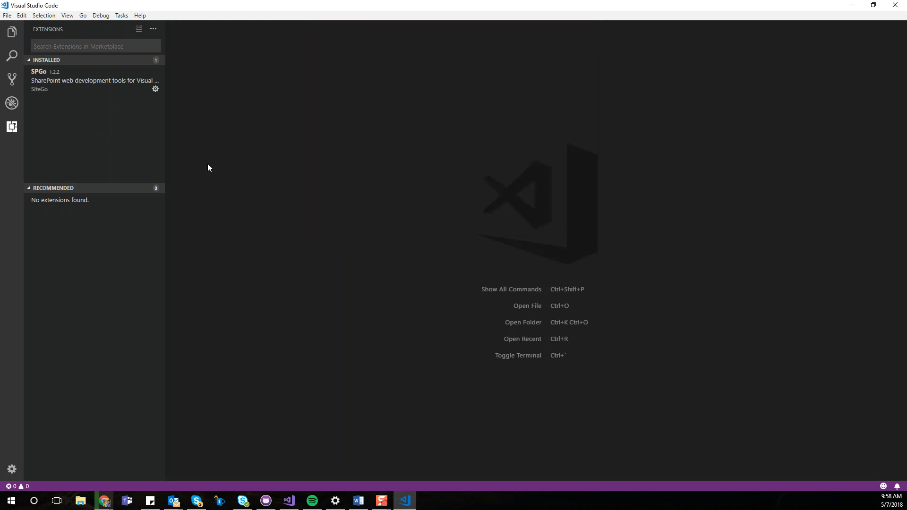
pyautogui.moveTo(200, 235)
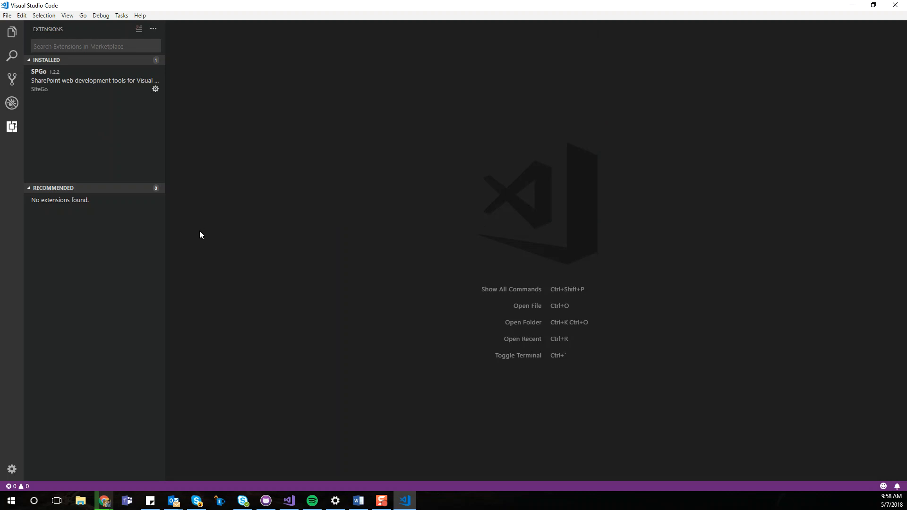
# Run 'SPGo: Configure workspace' from the Command Palette, which reports missing folder and configuration.
pyautogui.click(11, 469)
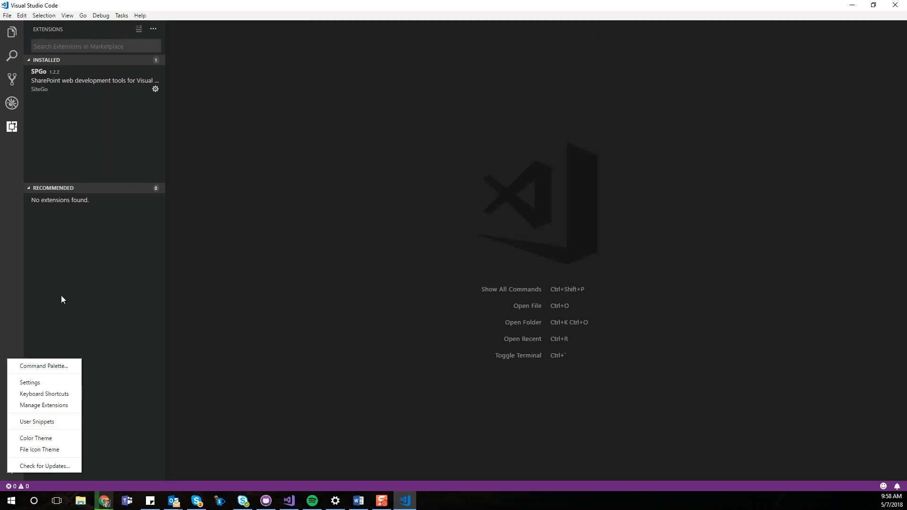
pyautogui.click(44, 366)
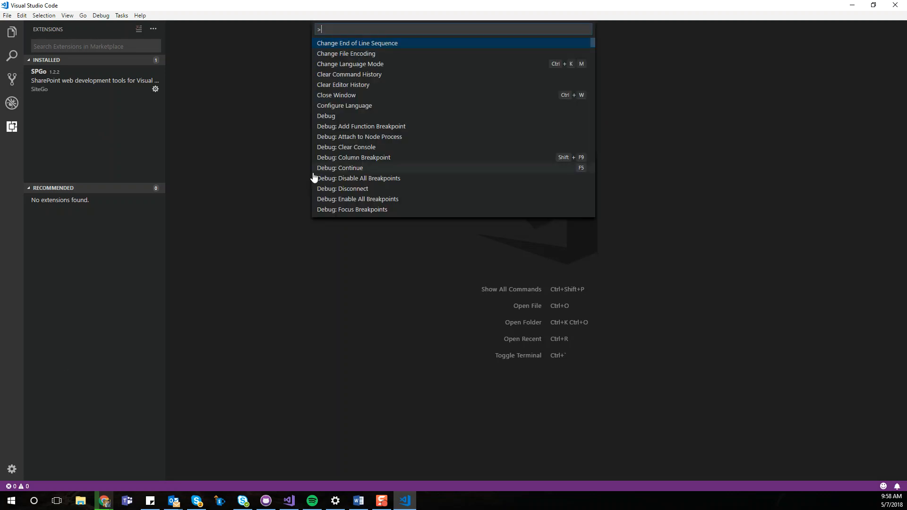
pyautogui.write('SPGO')
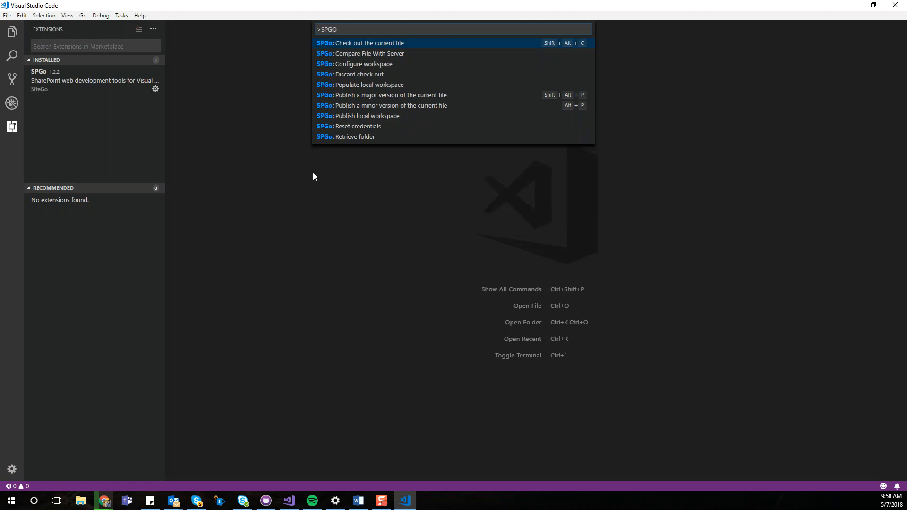
pyautogui.moveTo(382, 33)
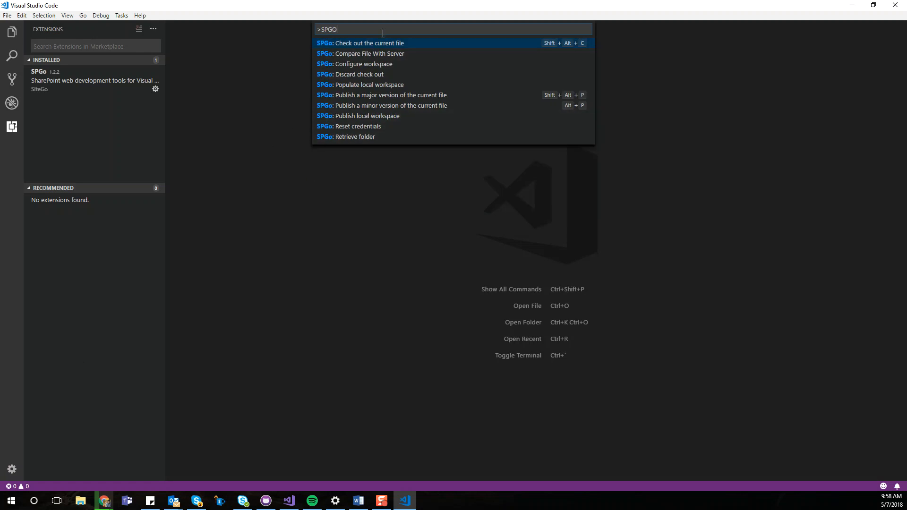
pyautogui.moveTo(386, 142)
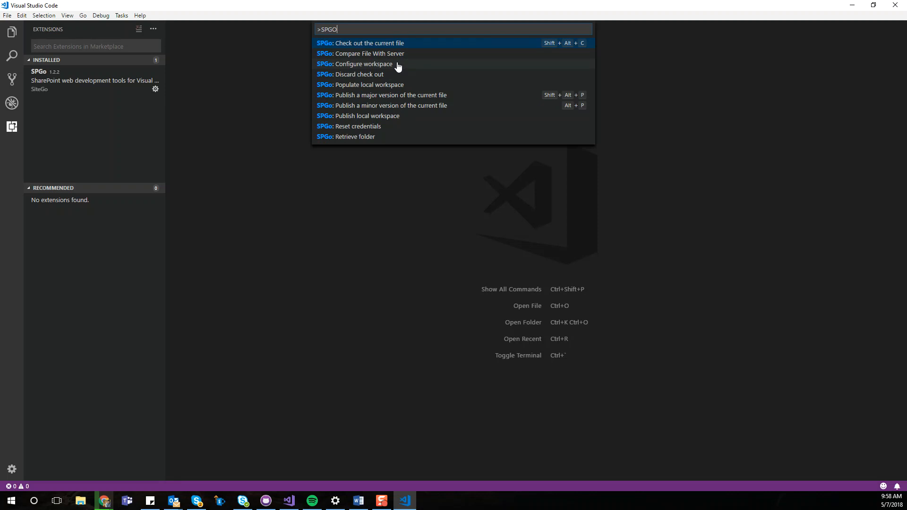
pyautogui.click(357, 64)
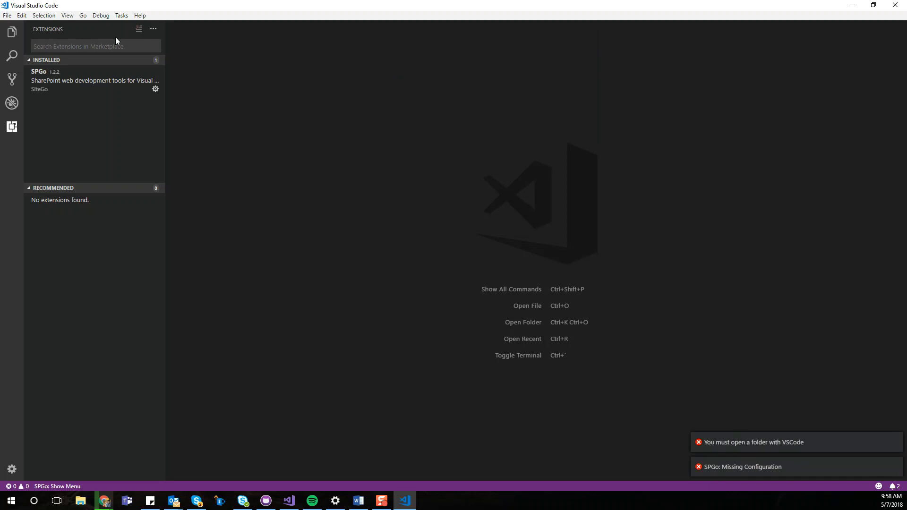
# Open Documents > GitHub > WP.Apex > test as the workspace folder.
pyautogui.click(8, 15)
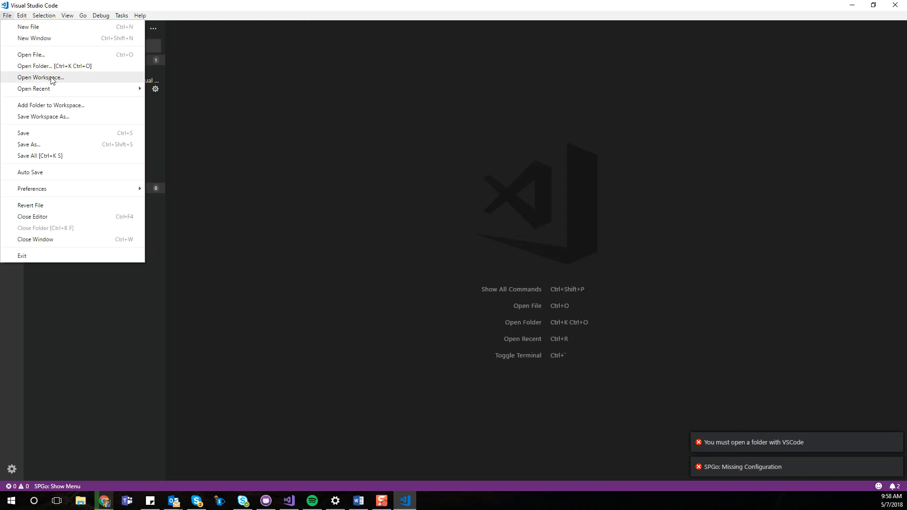
pyautogui.moveTo(54, 66)
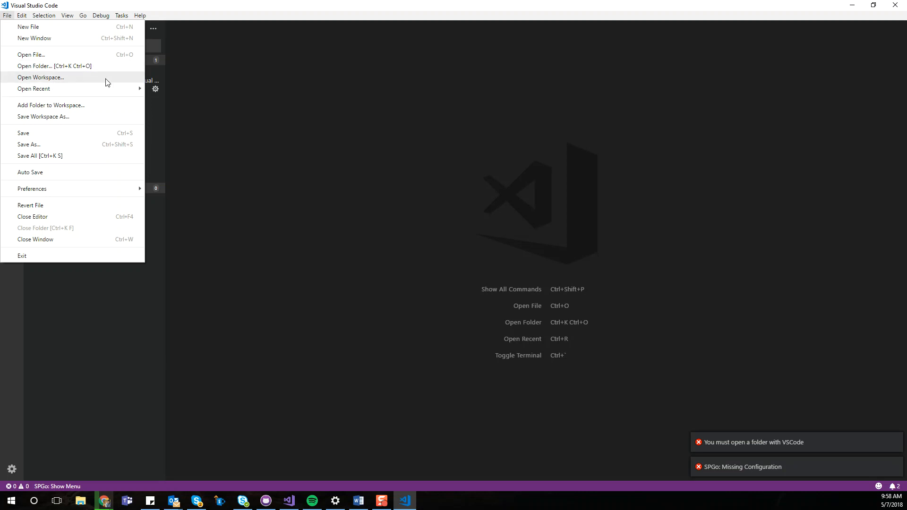
pyautogui.click(43, 66)
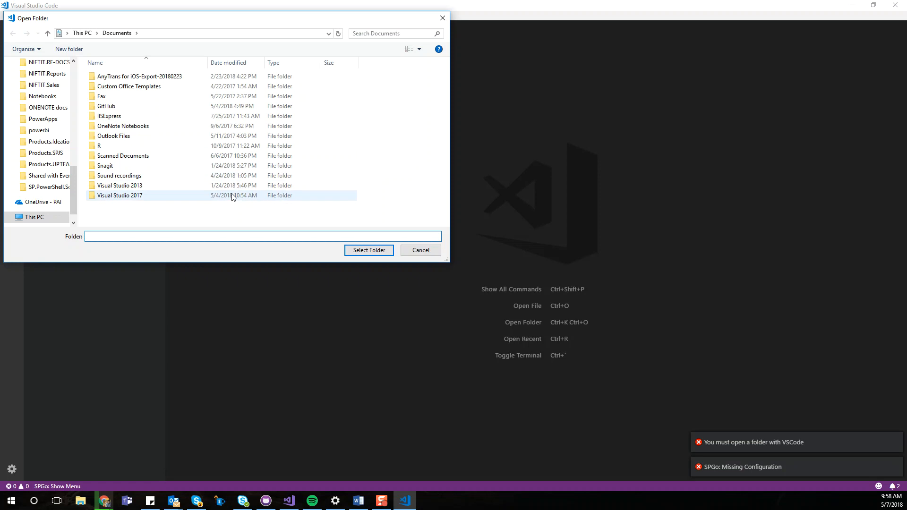
pyautogui.doubleClick(106, 106)
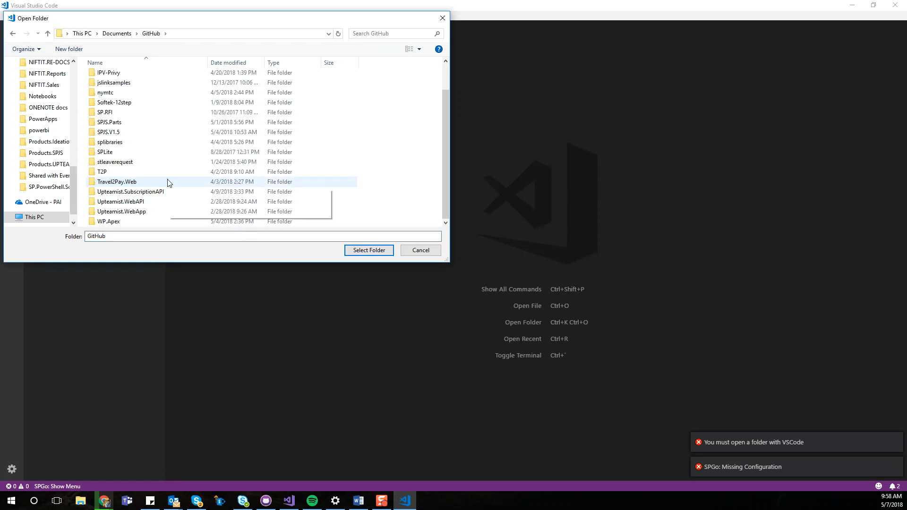
pyautogui.doubleClick(108, 222)
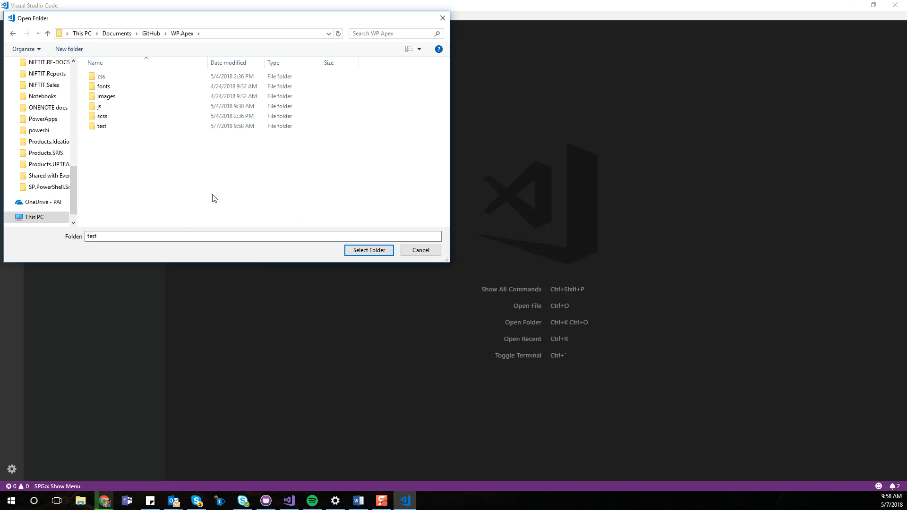
pyautogui.click(369, 250)
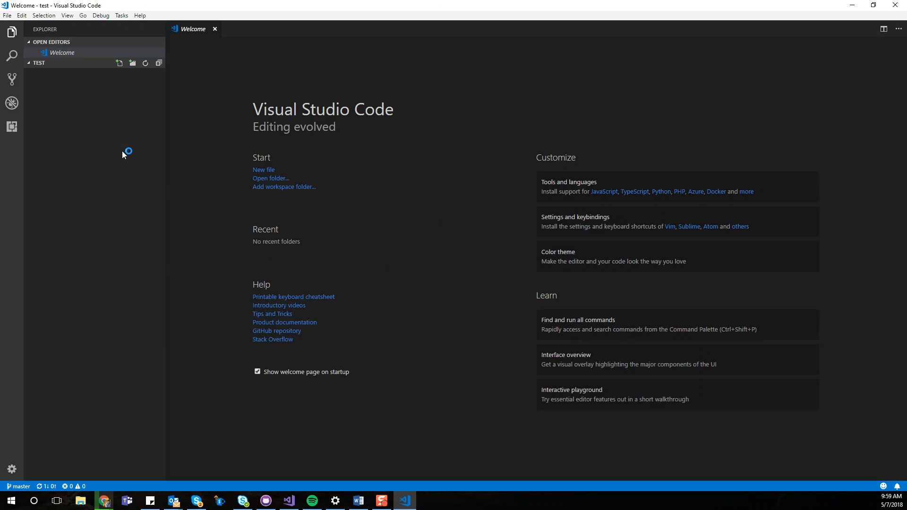
pyautogui.moveTo(122, 155)
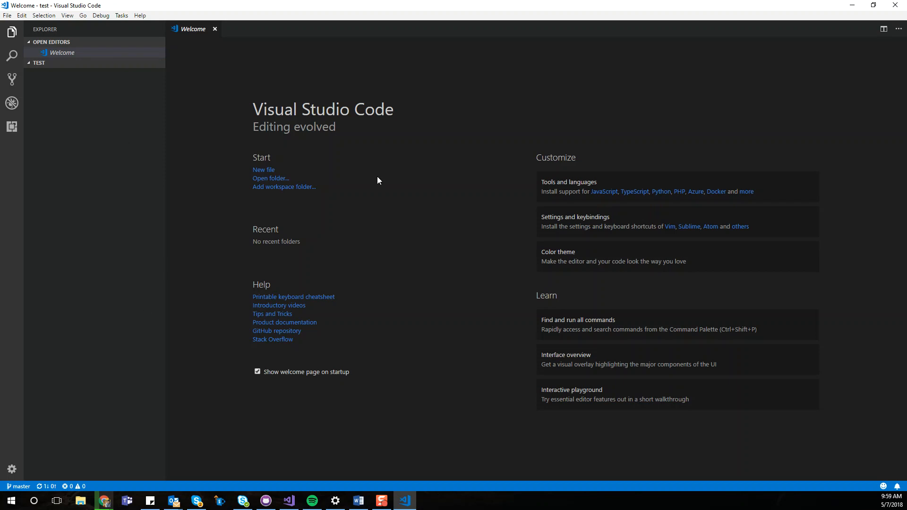
pyautogui.moveTo(197, 72)
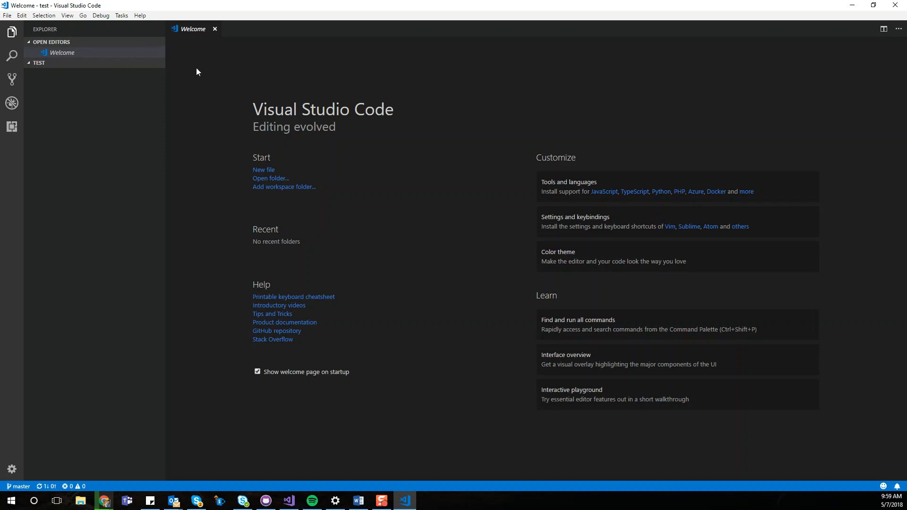
pyautogui.moveTo(312, 103)
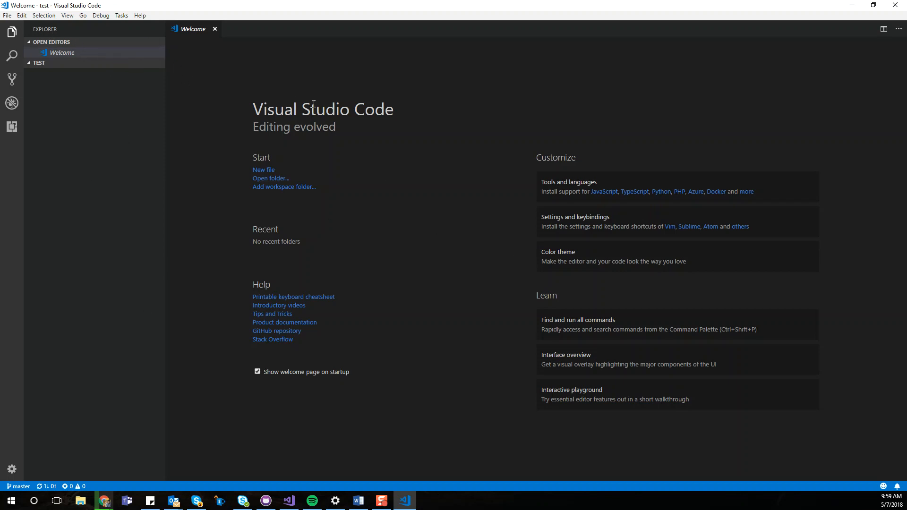
# Run SPGo workspace configuration and enter the http….sharepoint.com/sites/ site URL.
pyautogui.click(11, 469)
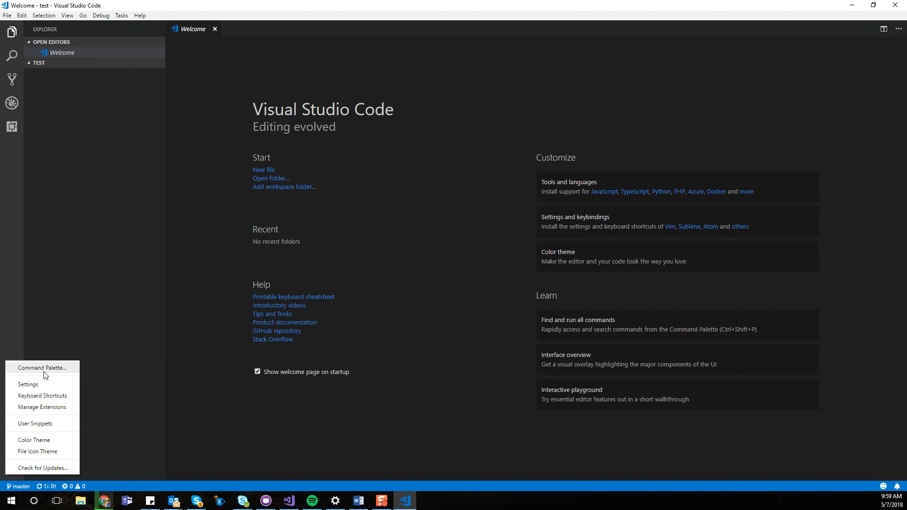
pyautogui.click(281, 208)
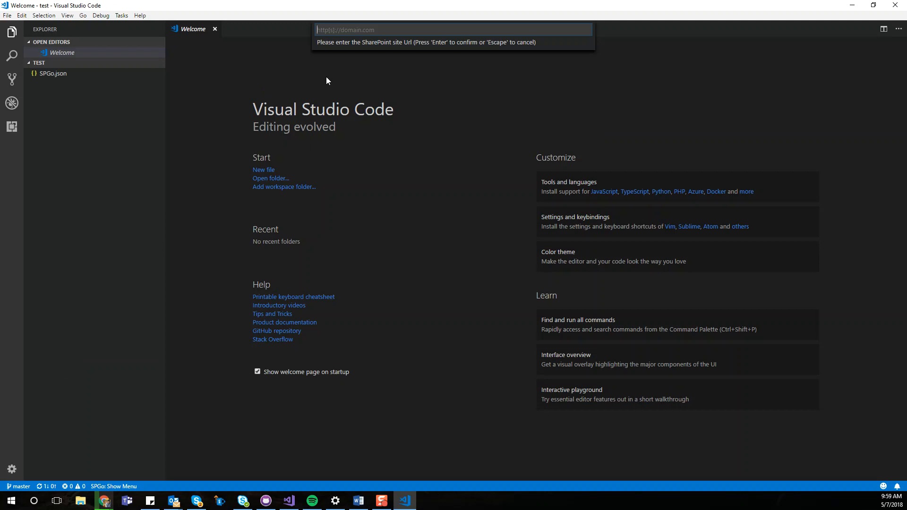
pyautogui.write('https://niftitusa')
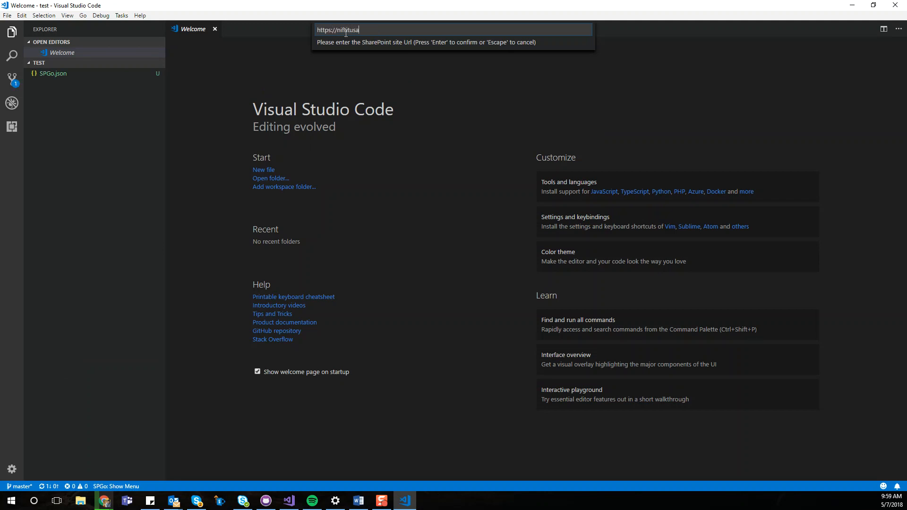
pyautogui.write('.sharepoint.')
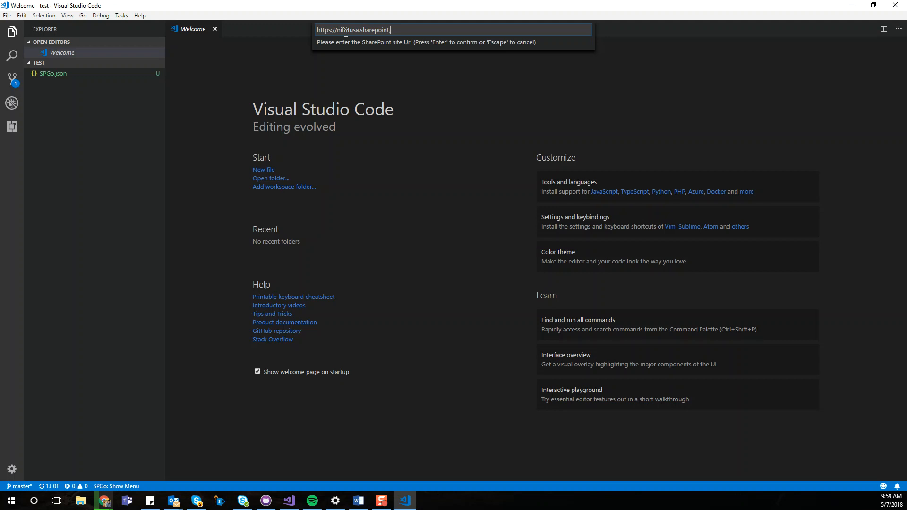
pyautogui.write('co')
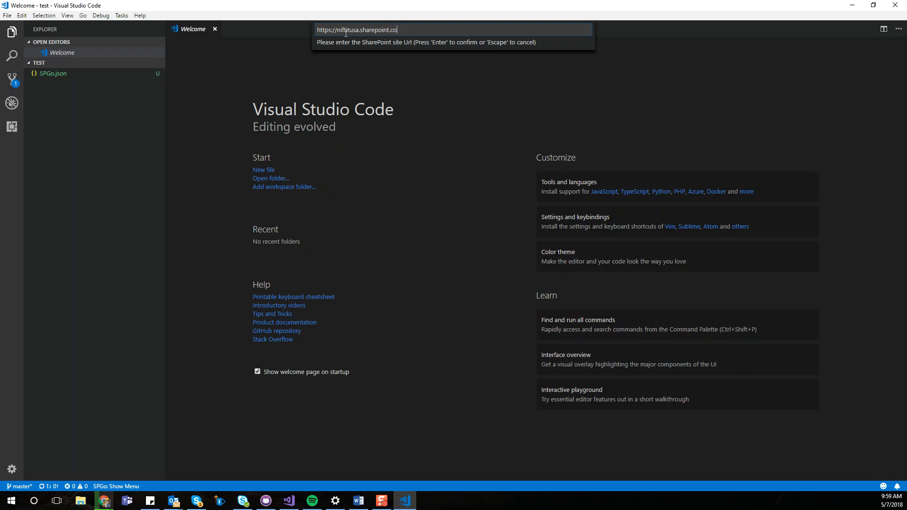
pyautogui.write('m/sites/')
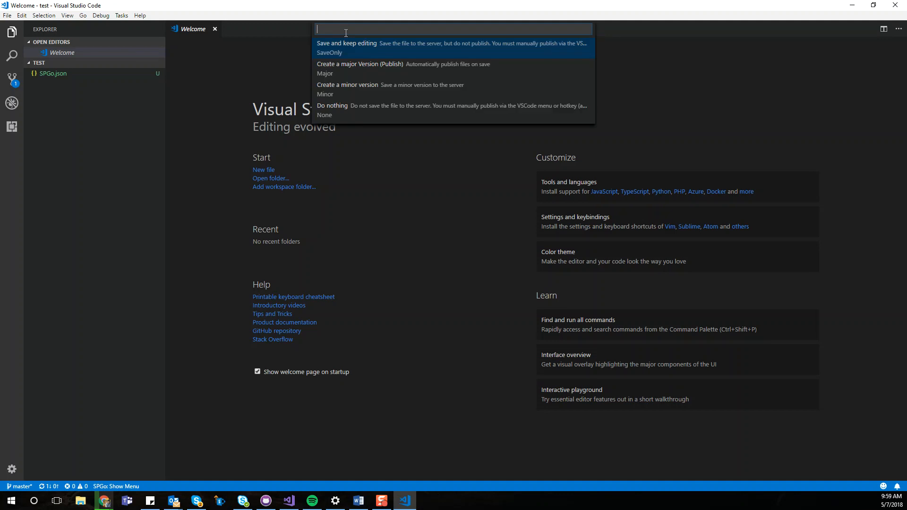
pyautogui.moveTo(410, 30)
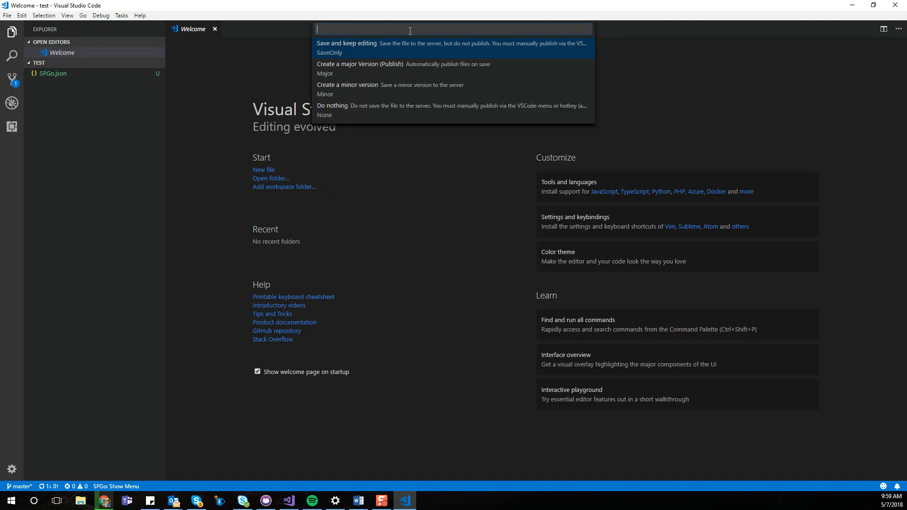
pyautogui.moveTo(407, 28)
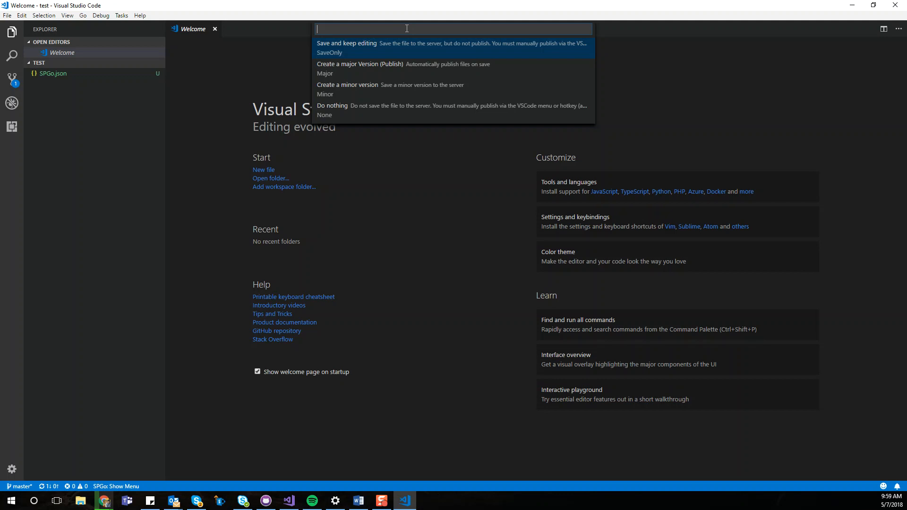
pyautogui.moveTo(377, 78)
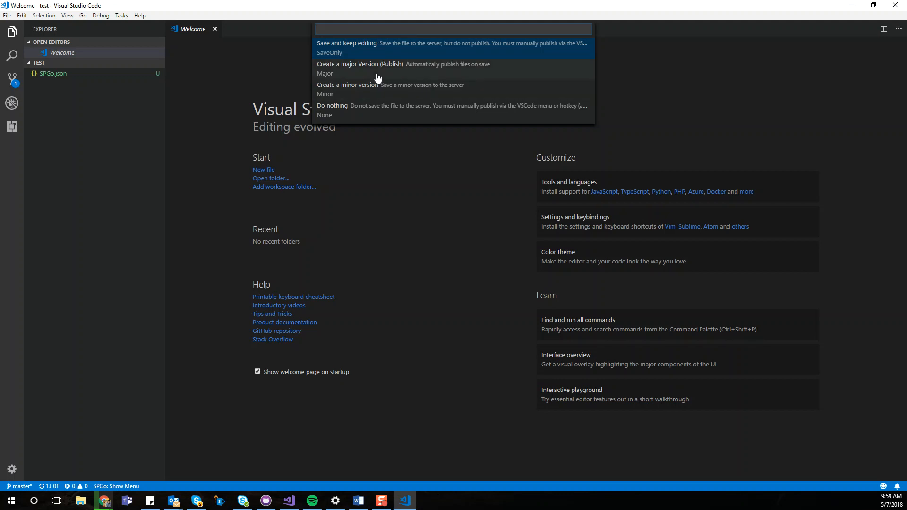
pyautogui.moveTo(360, 76)
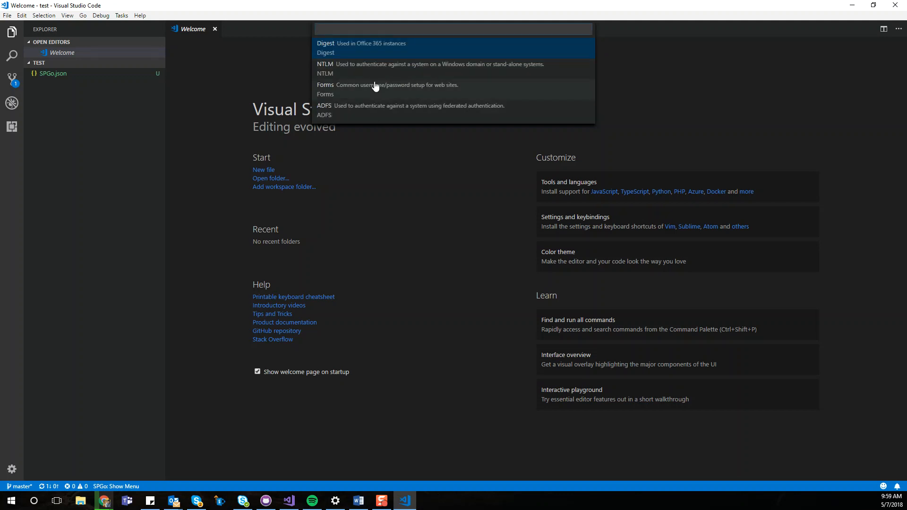
pyautogui.moveTo(391, 110)
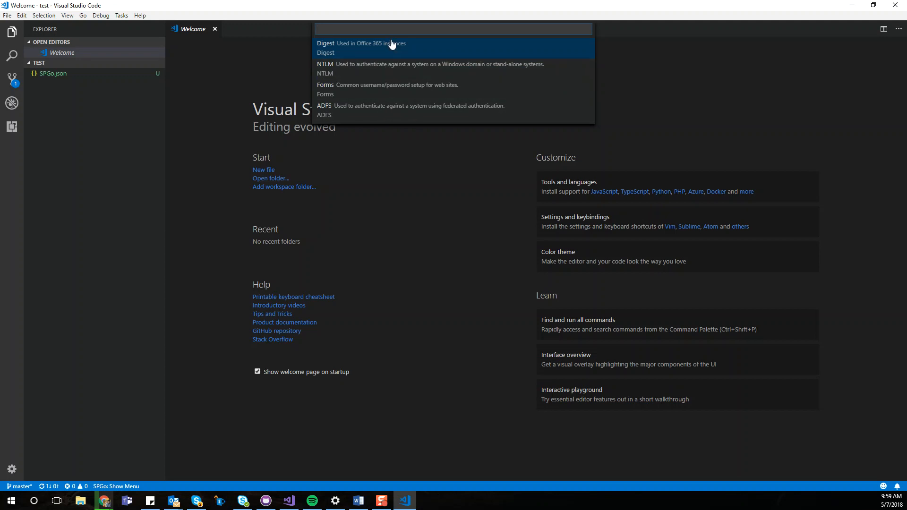
pyautogui.moveTo(400, 49)
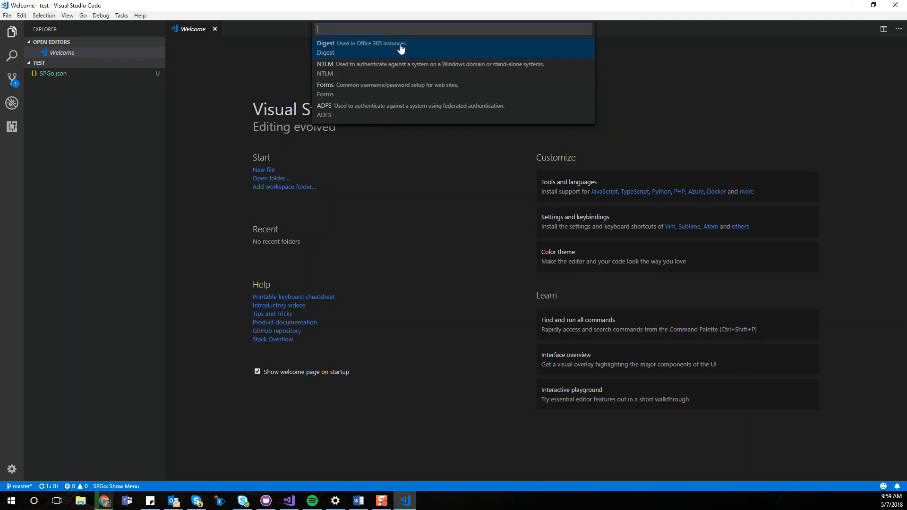
pyautogui.moveTo(400, 48)
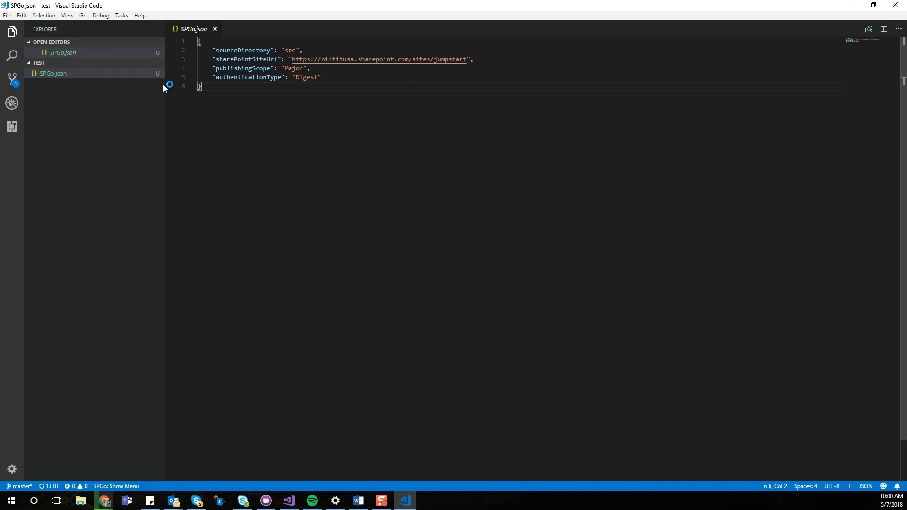
pyautogui.moveTo(295, 137)
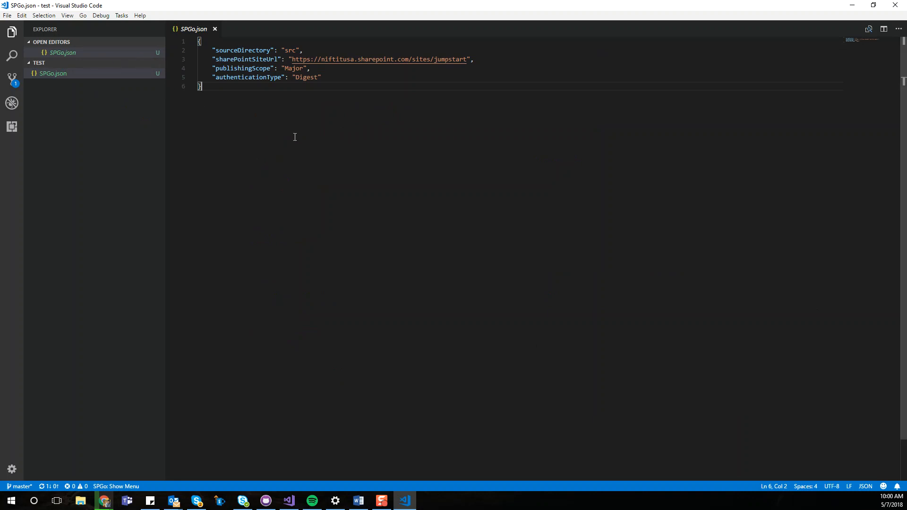
pyautogui.moveTo(44, 371)
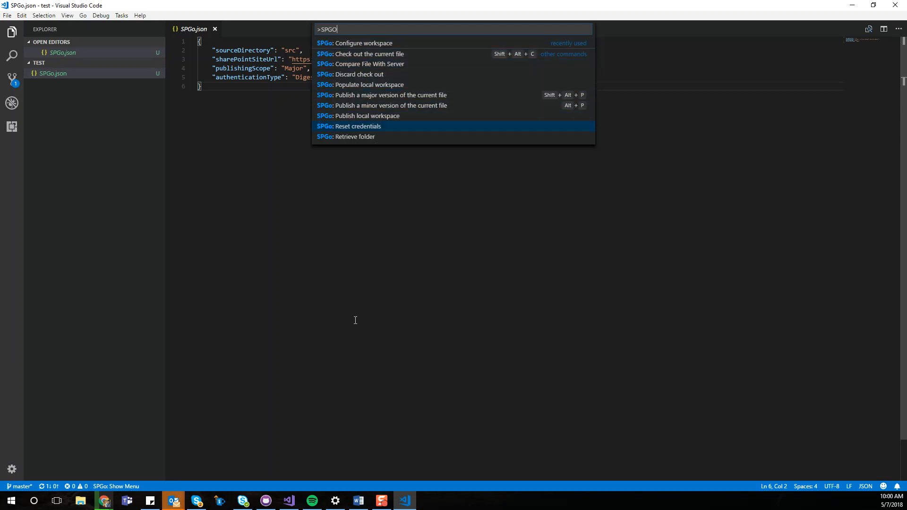
pyautogui.click(350, 126)
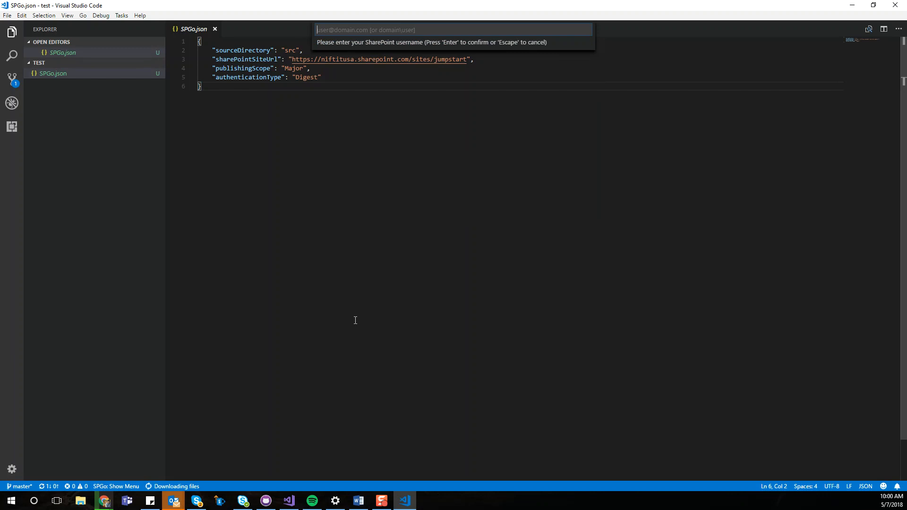
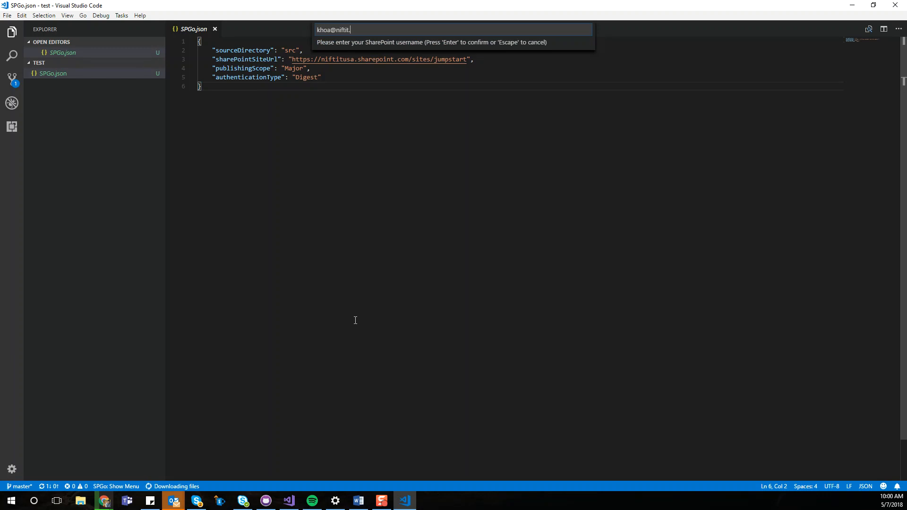
pyautogui.press('enter')
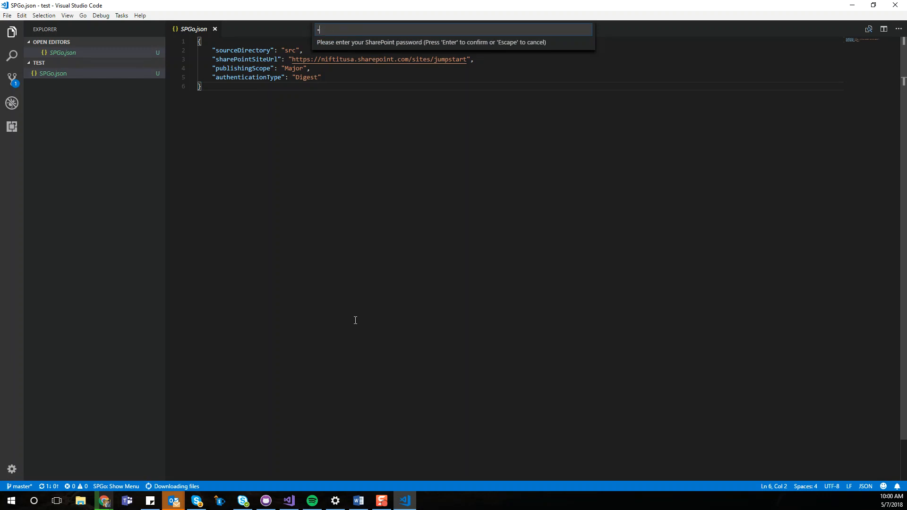
pyautogui.write('password')
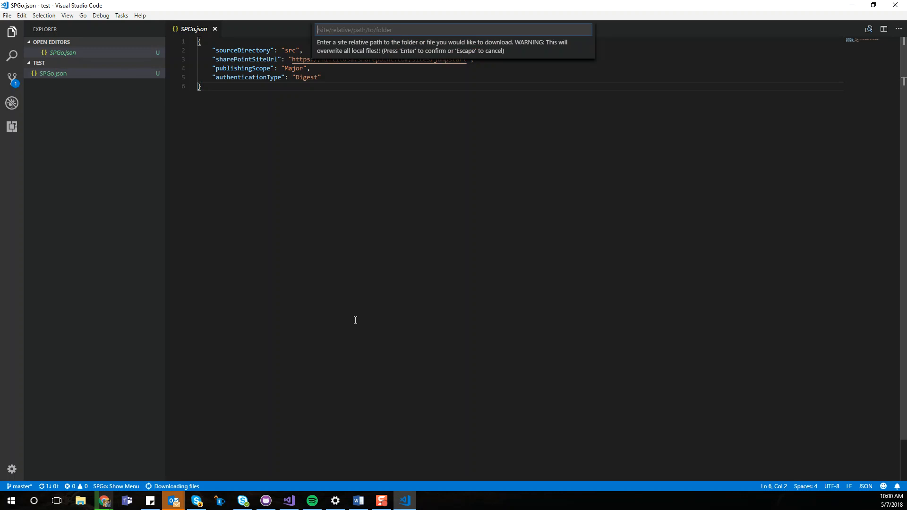
# Enter the _catalogs/master folder path to download, correcting a mistyped start.
pyautogui.write('sitep')
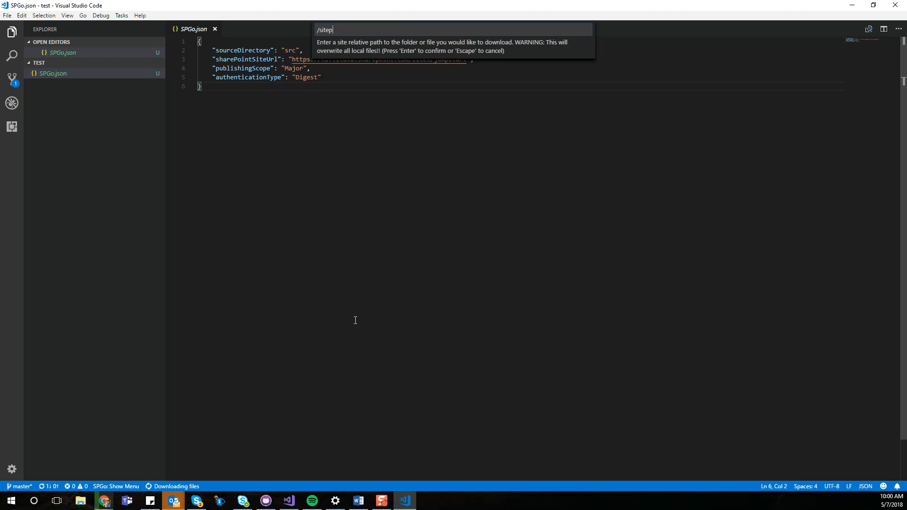
pyautogui.press('Backspace')
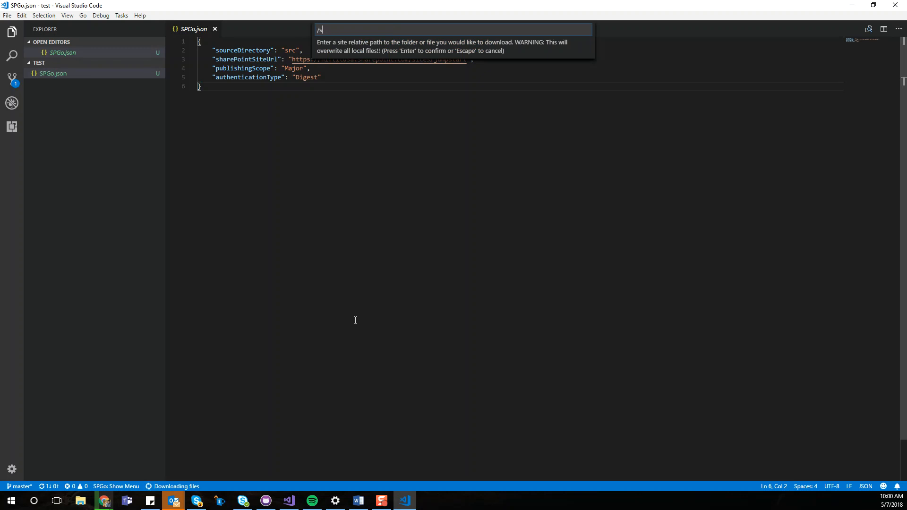
pyautogui.write('_catalog')
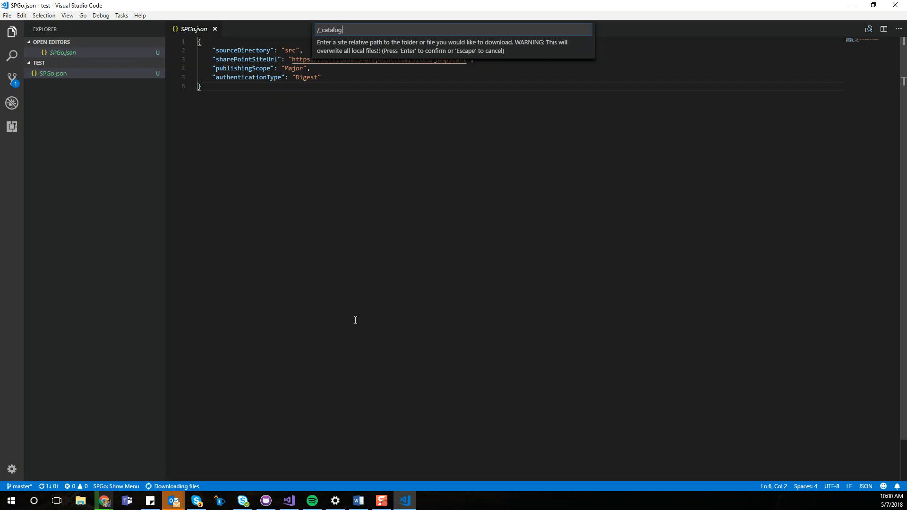
pyautogui.write('s/')
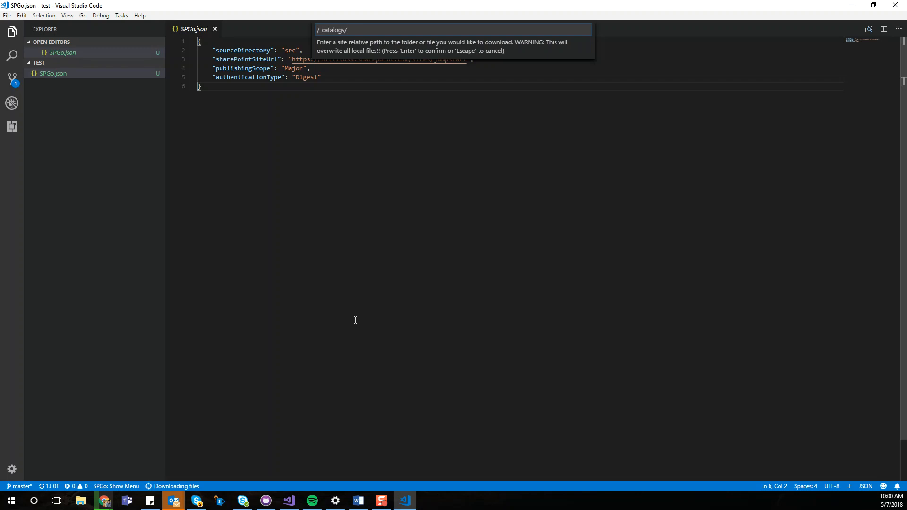
pyautogui.write('mas')
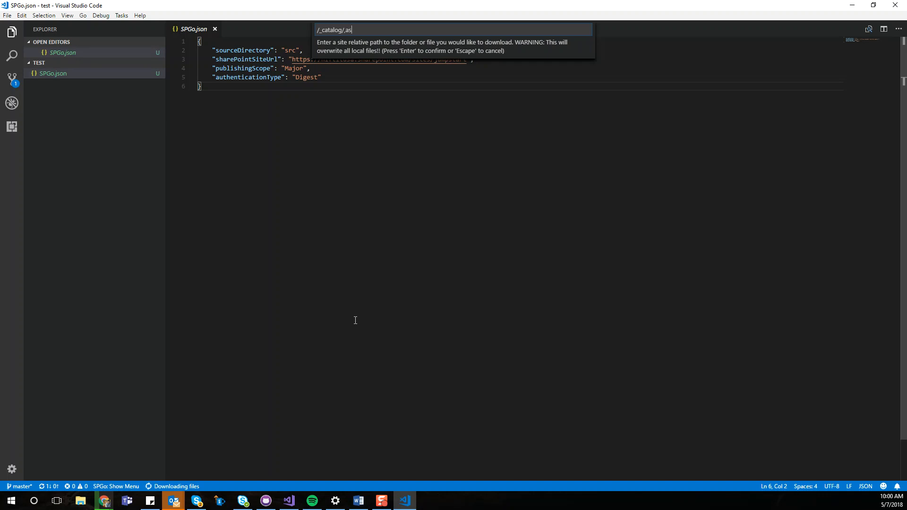
pyautogui.write('master')
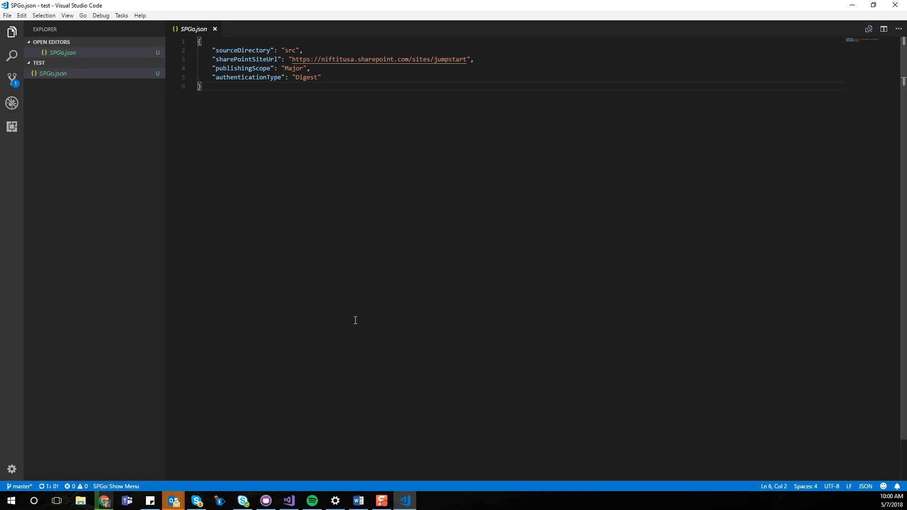
pyautogui.moveTo(72, 106)
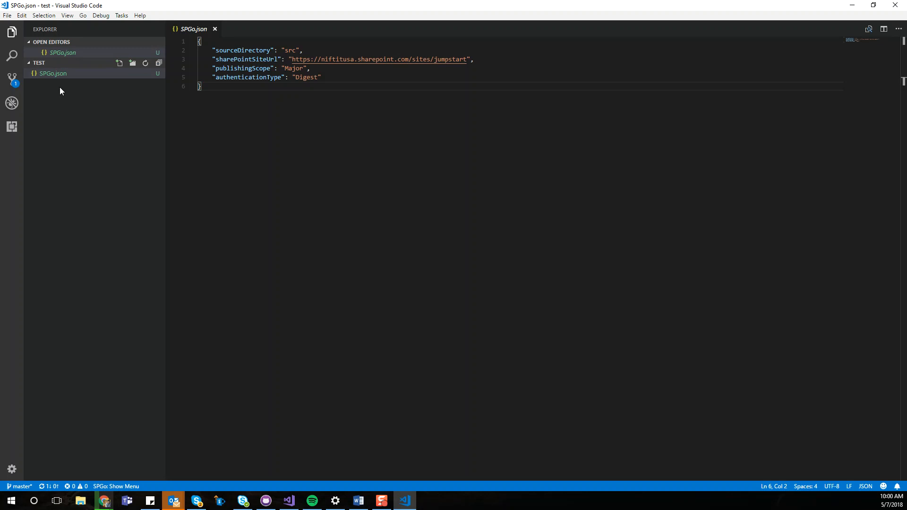
pyautogui.moveTo(71, 206)
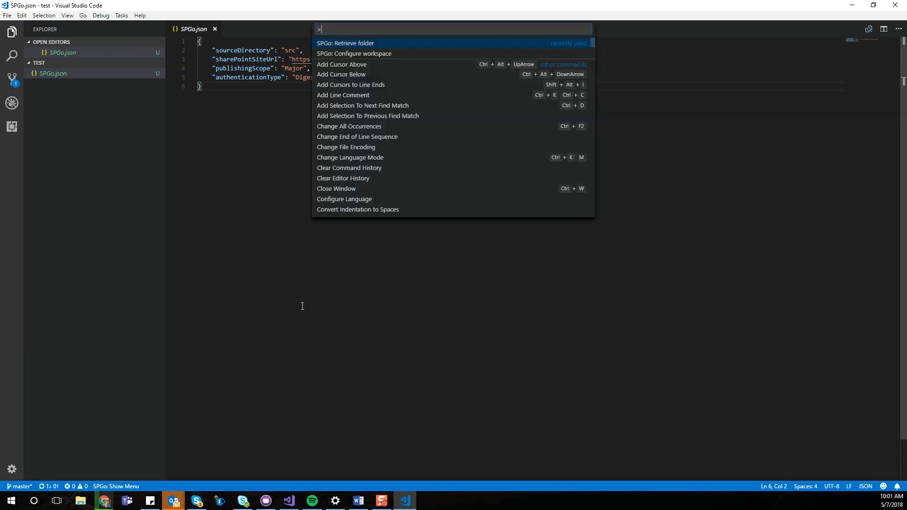
# Enter the _catalogs/masterpage folder path, correcting a typo.
pyautogui.write('/cat')
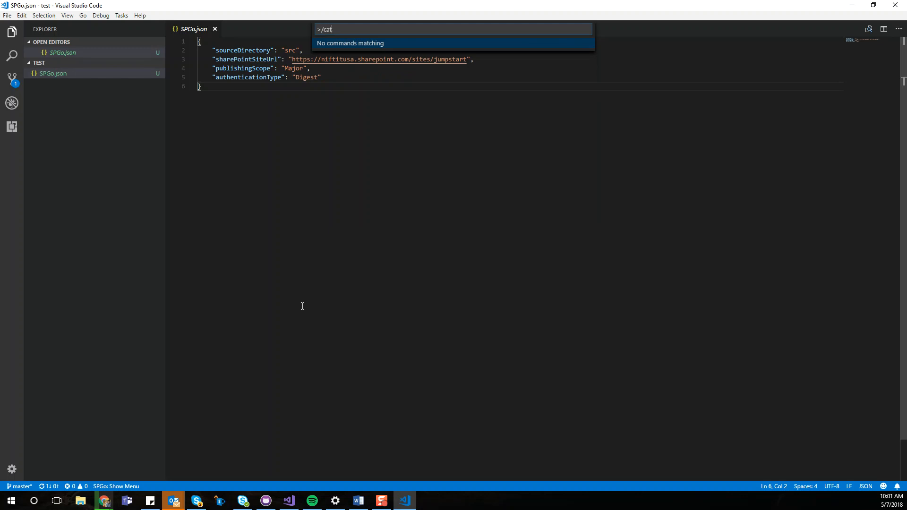
pyautogui.press('Backspace')
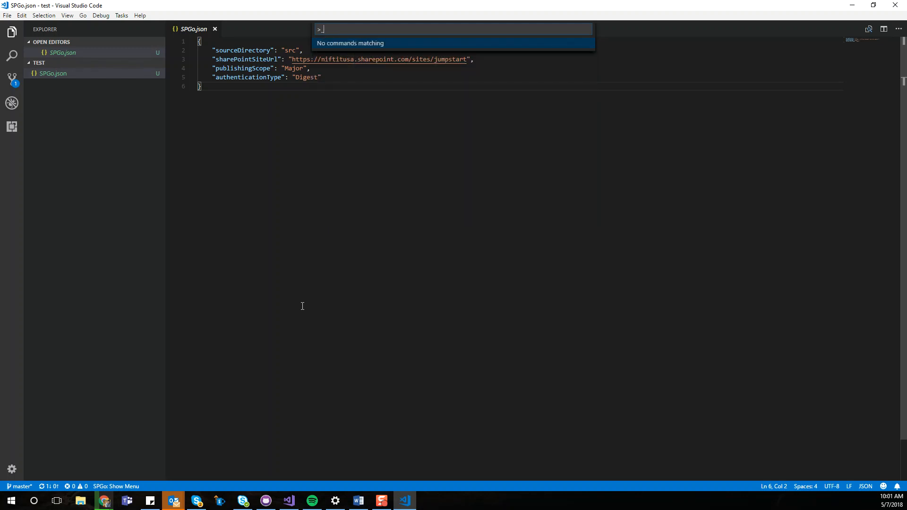
pyautogui.write('_catalogs')
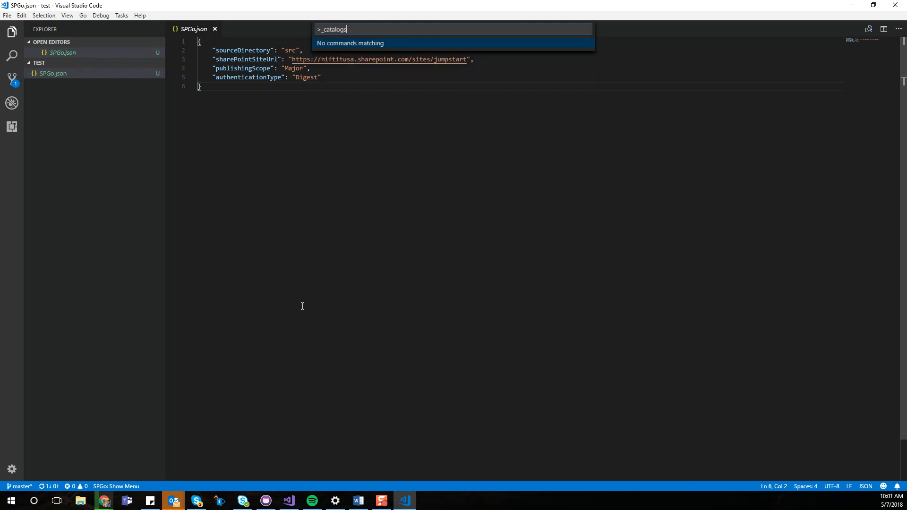
pyautogui.write('/masterpage')
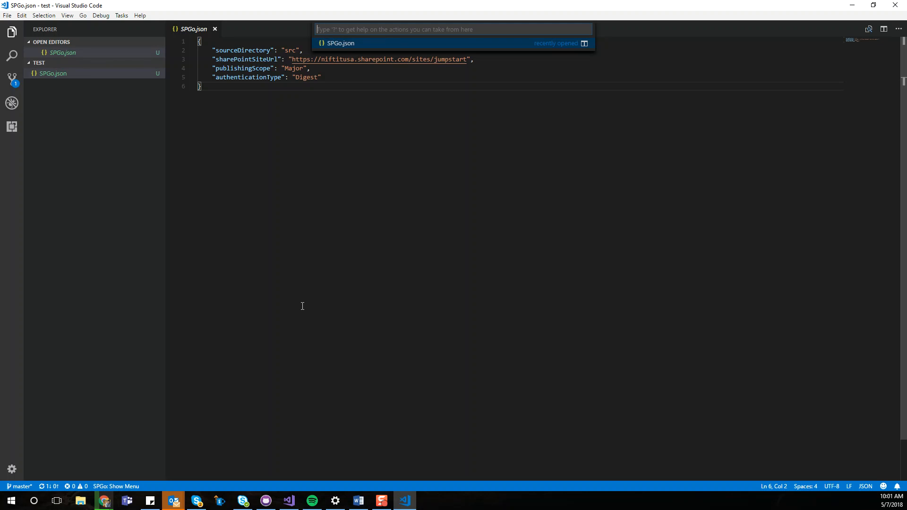
# Rerun SPGo: Retrieve folder and enter the catalogs/masterpage path again.
pyautogui.click(11, 469)
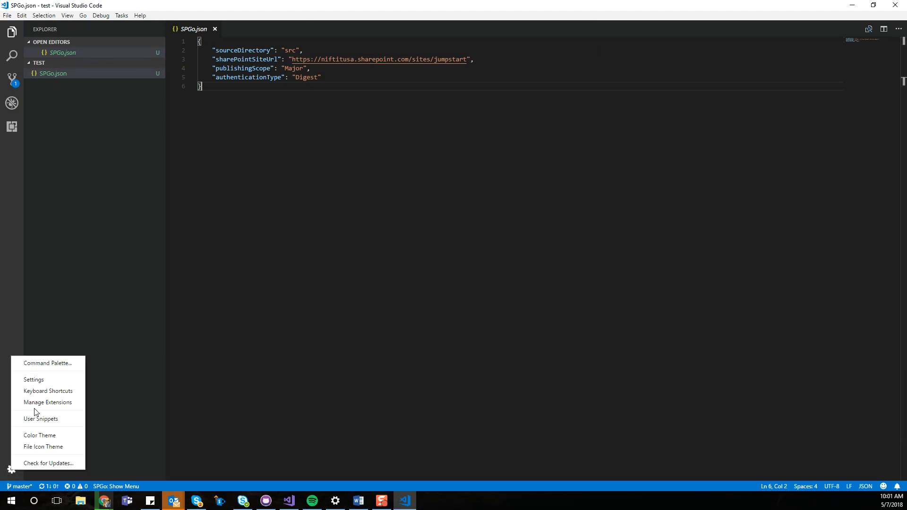
pyautogui.click(48, 363)
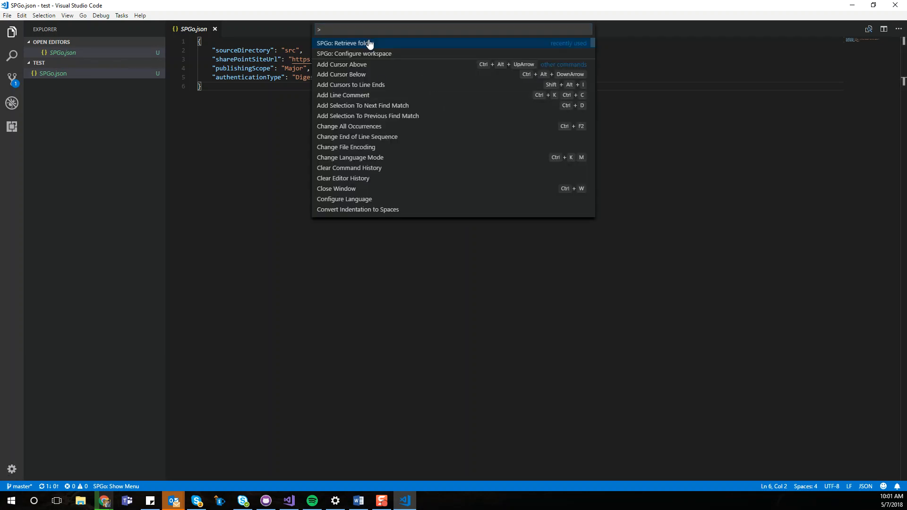
pyautogui.click(343, 43)
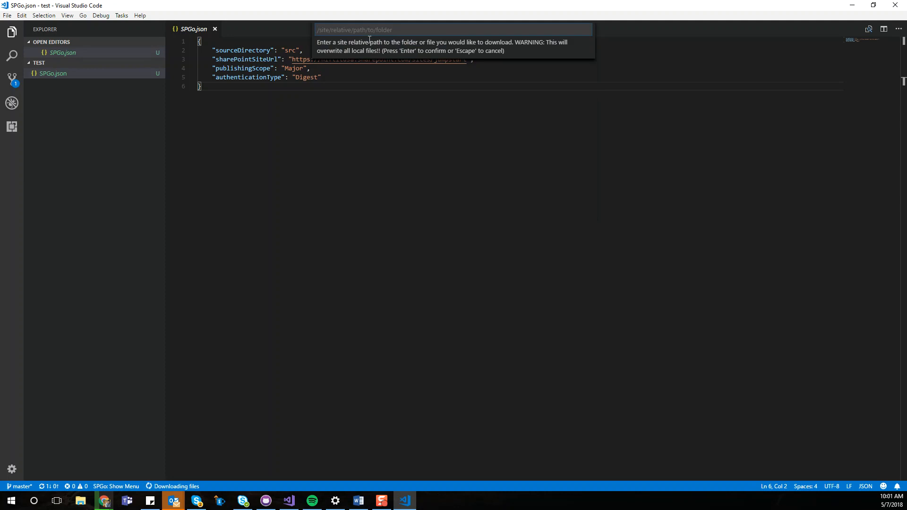
pyautogui.write('catalogs')
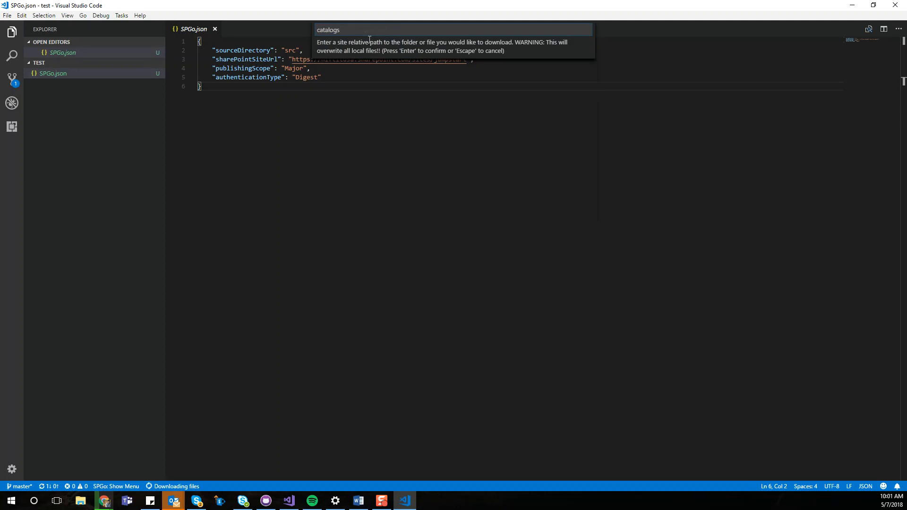
pyautogui.write('/masterpag')
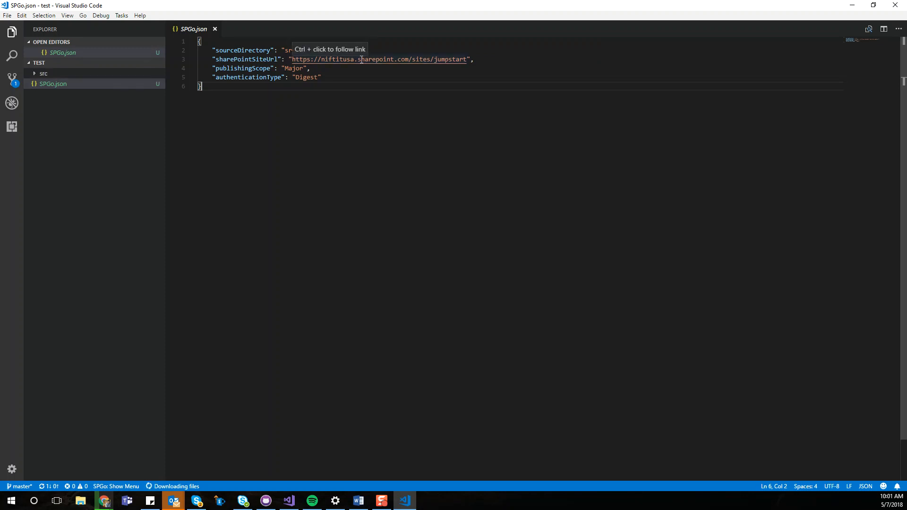
pyautogui.moveTo(52, 84)
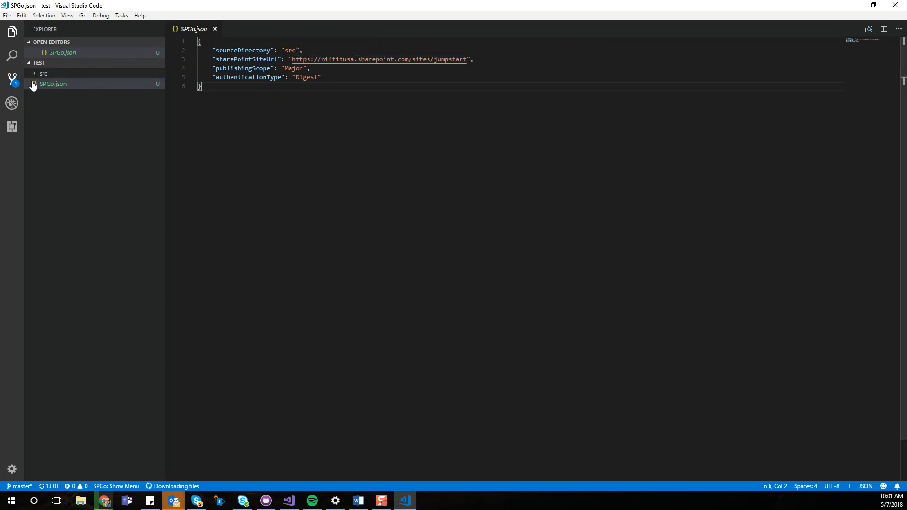
# Expand src and select the downloaded _catalogs/masterpage folder in the Explorer.
pyautogui.click(43, 73)
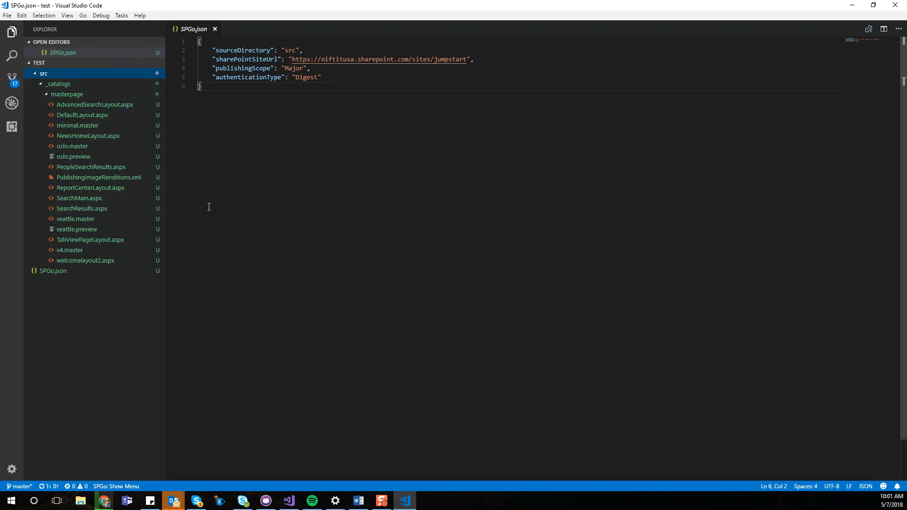
pyautogui.moveTo(48, 97)
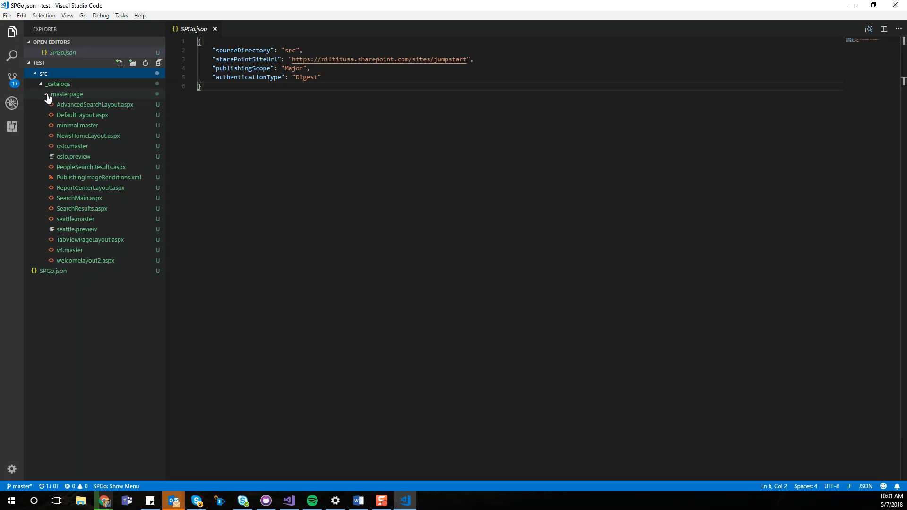
pyautogui.click(68, 94)
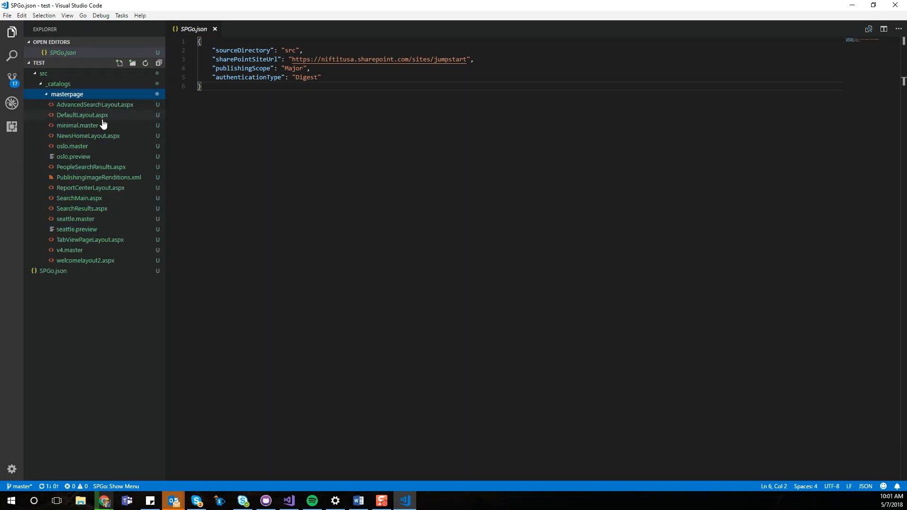
pyautogui.moveTo(13, 471)
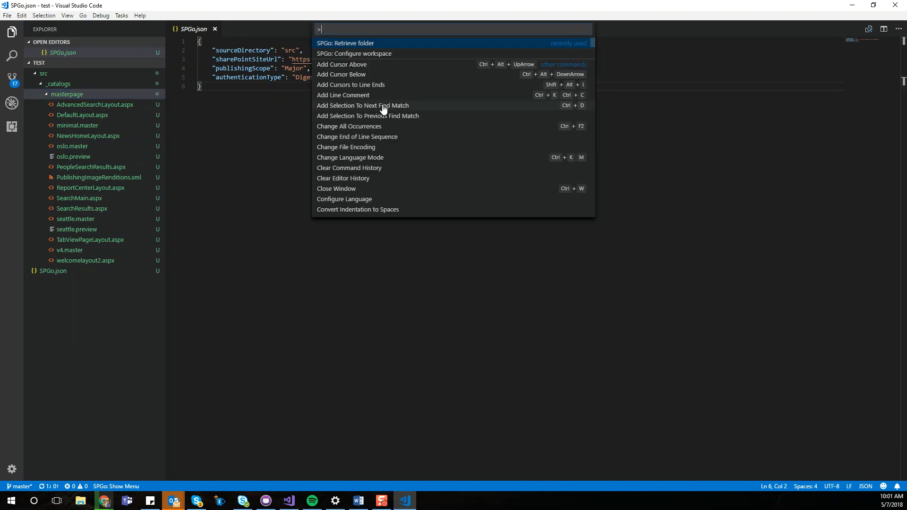
# Retrieve the /sitepages folder with SPGo, expand SitePages, and start a new file there.
pyautogui.click(346, 43)
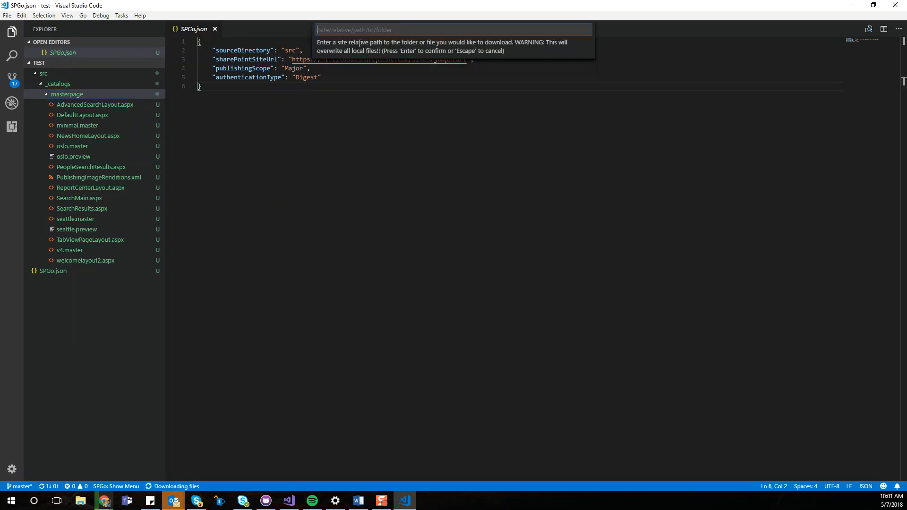
pyautogui.write('/sitepages')
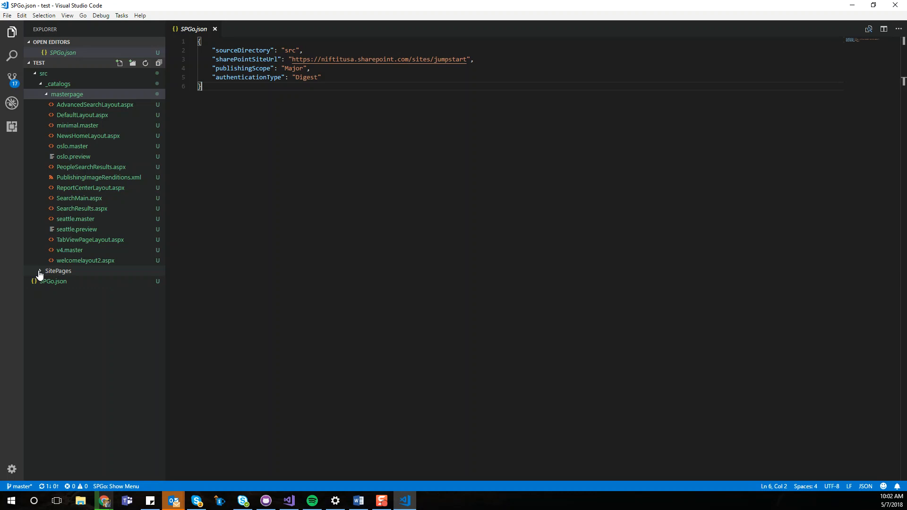
pyautogui.click(58, 271)
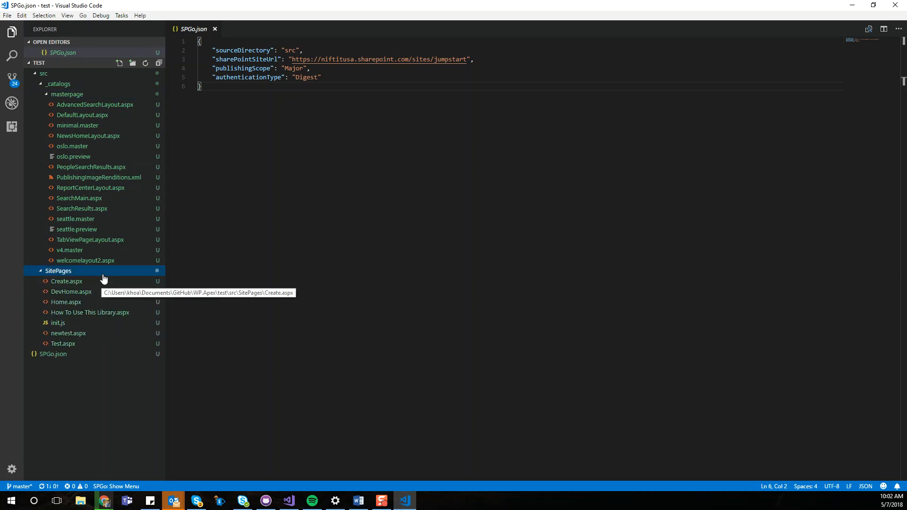
pyautogui.rightClick(58, 271)
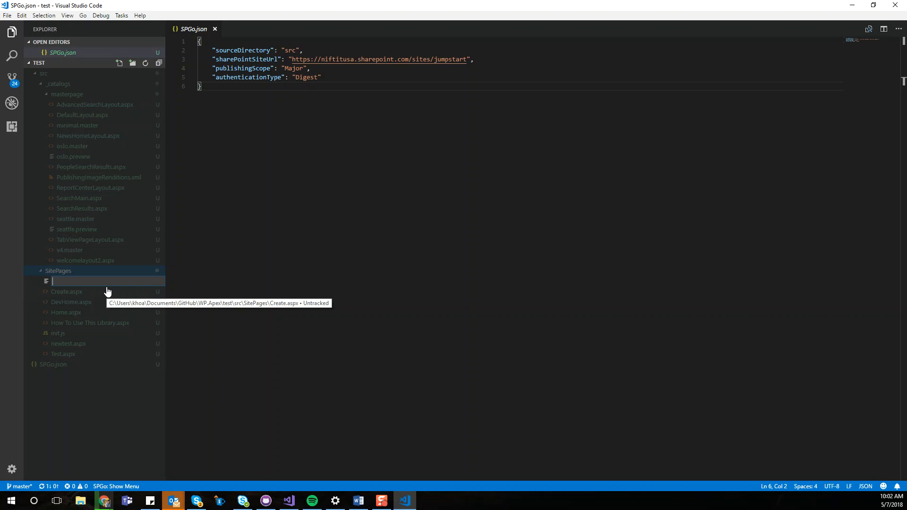
# Name the file demo.aspx and write html, head and body tags with 'this is a demo'.
pyautogui.write('demo.aspx')
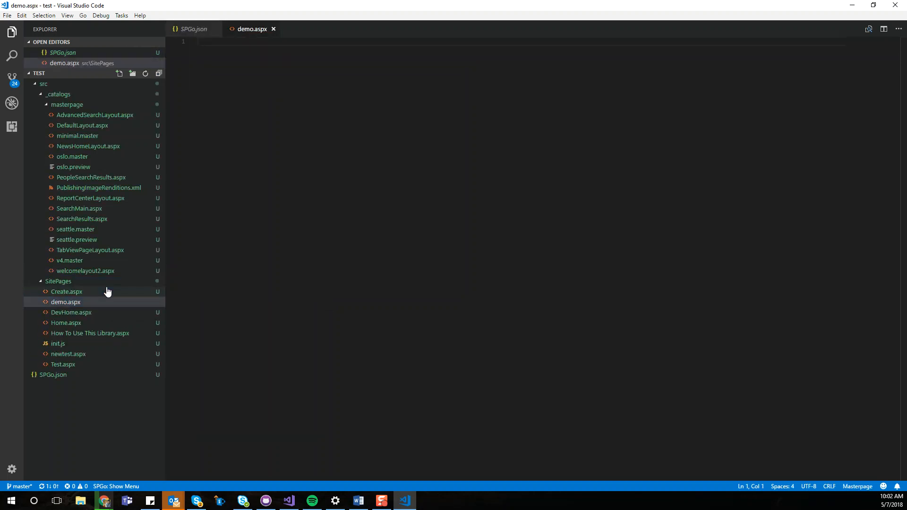
pyautogui.write('<html>')
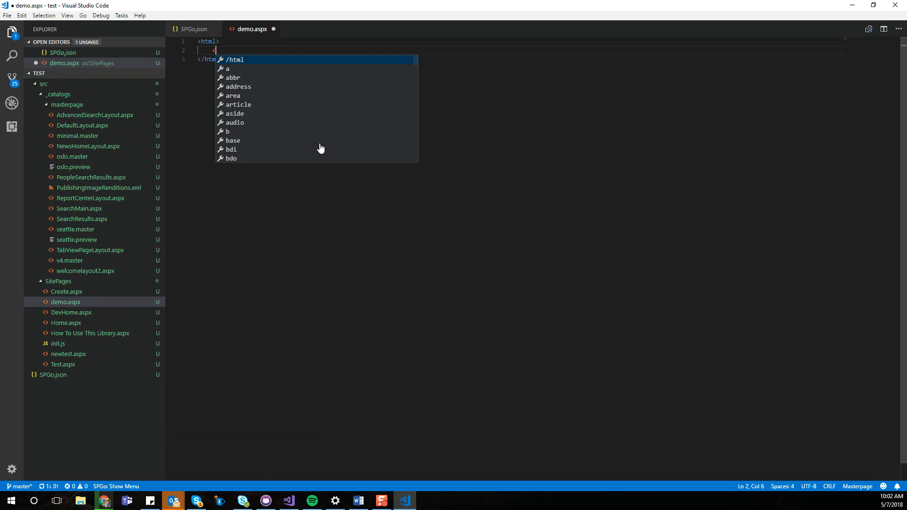
pyautogui.write('head>')
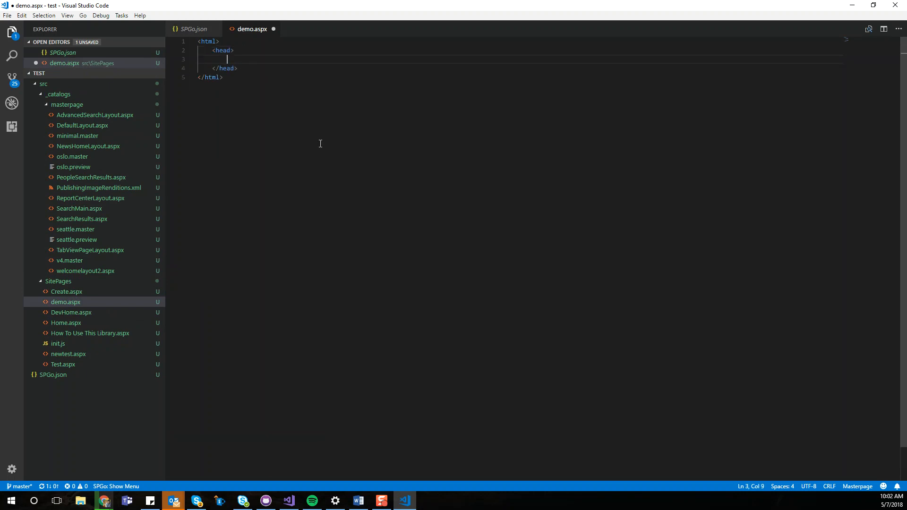
pyautogui.write('<body>')
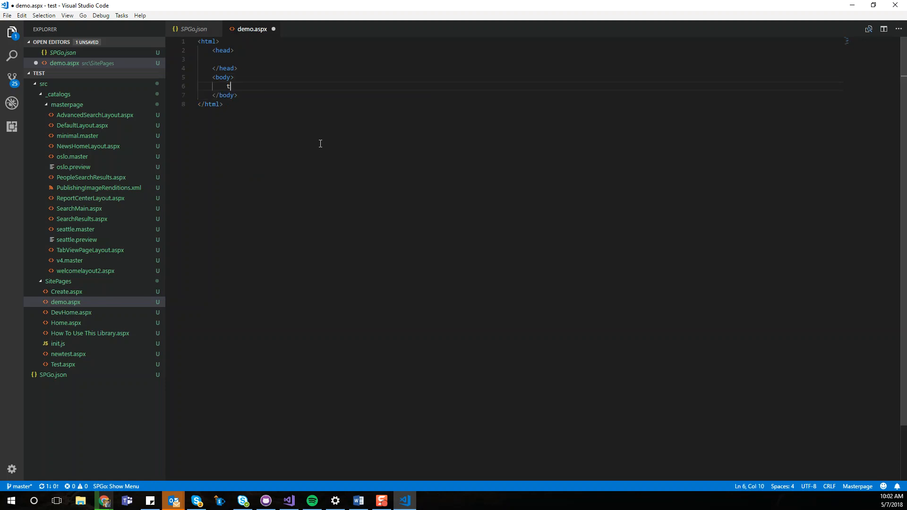
pyautogui.write('his is a demo')
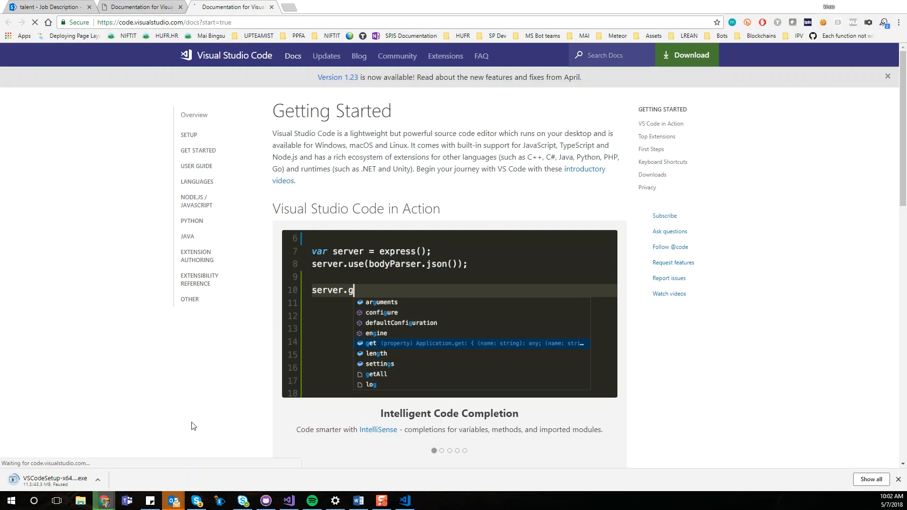
# In a new Chrome tab, enter the jumpstart site's sitepages/demo.aspx URL.
pyautogui.click(292, 7)
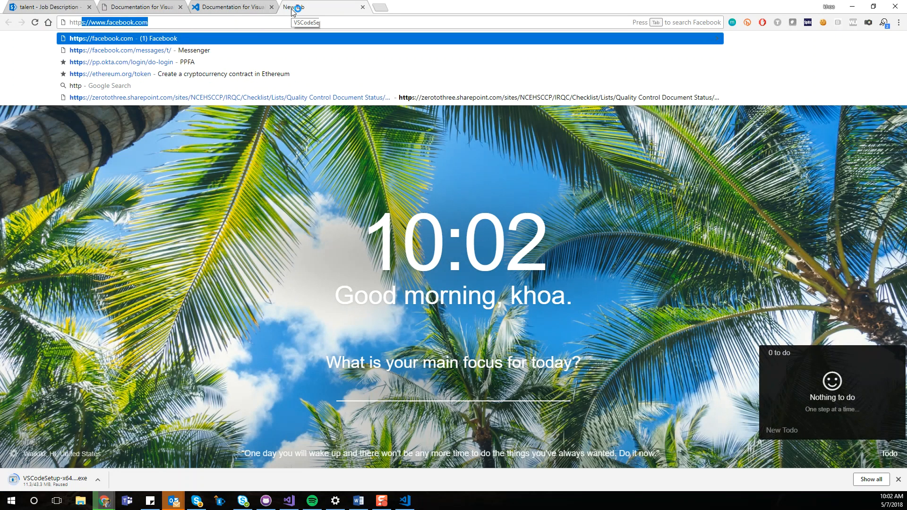
pyautogui.write('https://niftis')
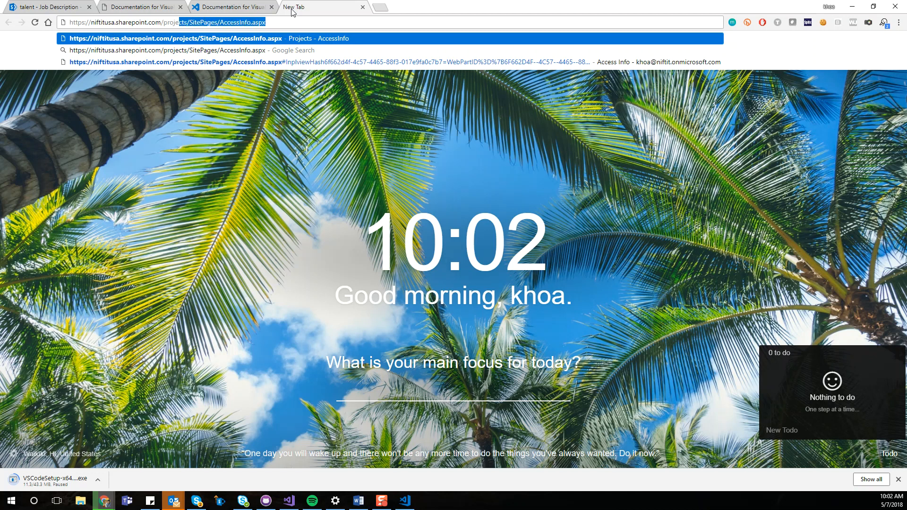
pyautogui.write('sites/upteamist')
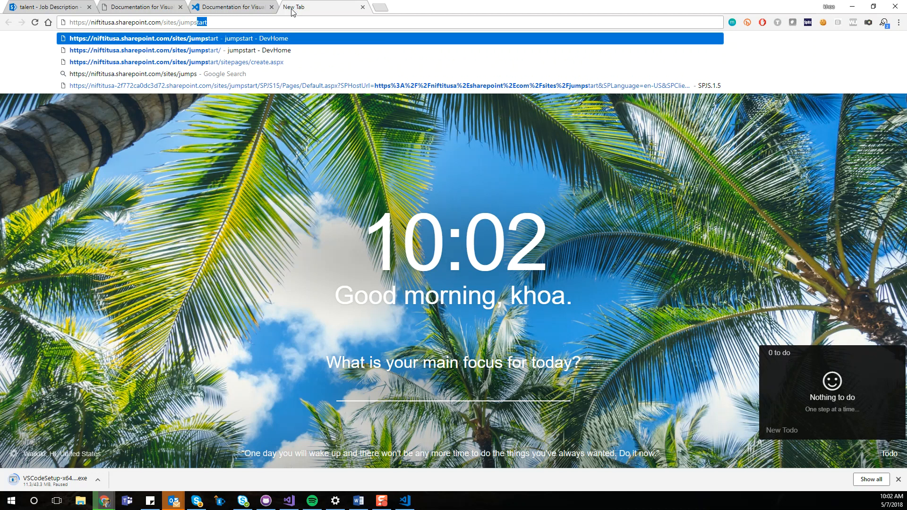
pyautogui.write('/sitepages/demo....')
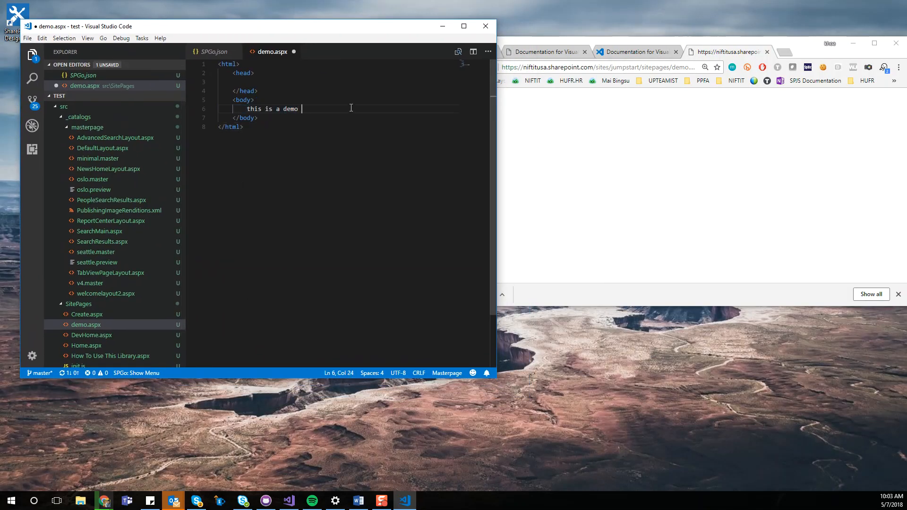
# Append 'going to save that' to the demo.aspx body text and save the file.
pyautogui.write('going to save that')
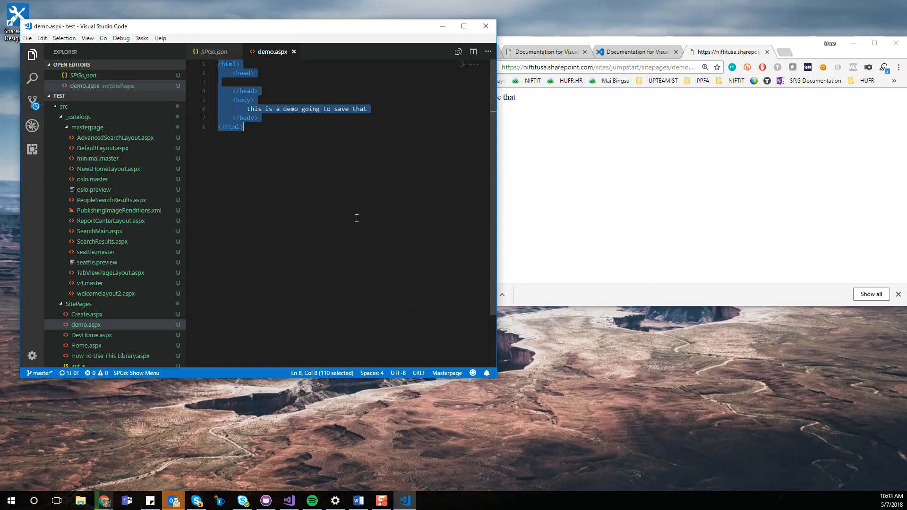
pyautogui.click(464, 26)
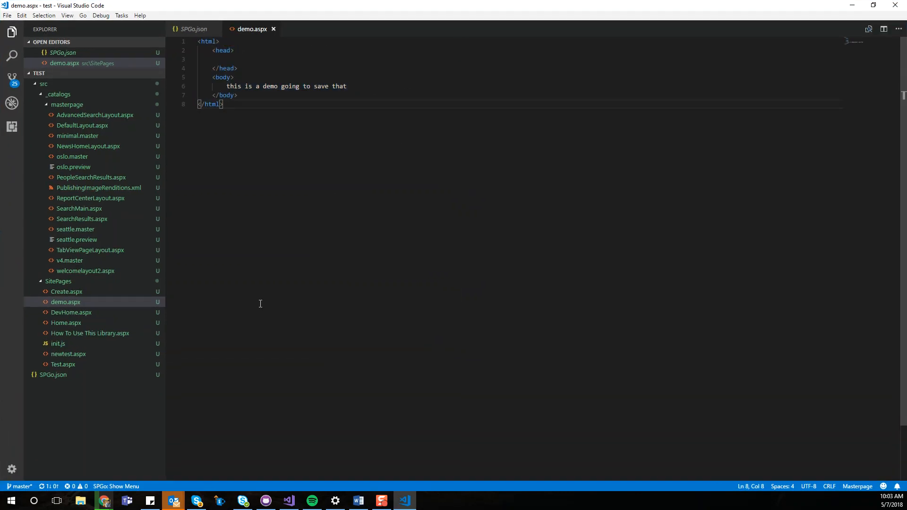
pyautogui.moveTo(289, 345)
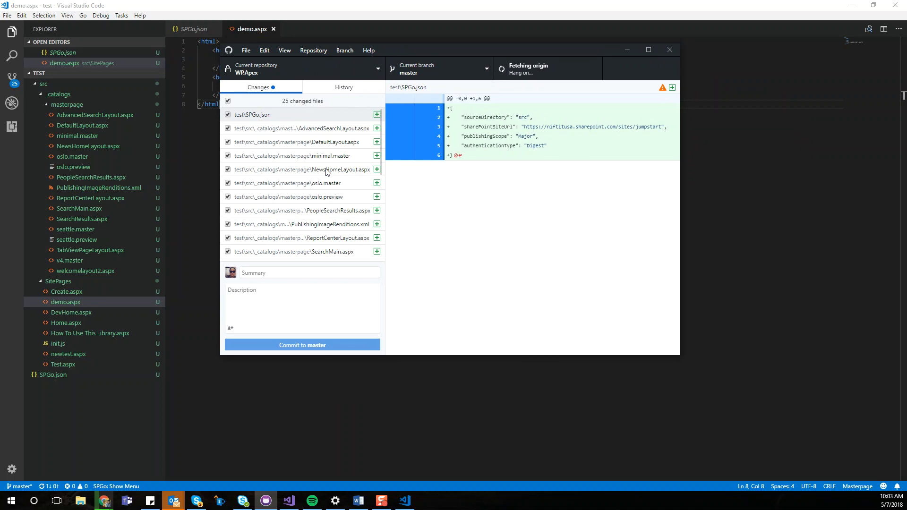
# Scroll the 25 changed files and view newtest.aspx's diff in GitHub Desktop.
pyautogui.scroll(-3)
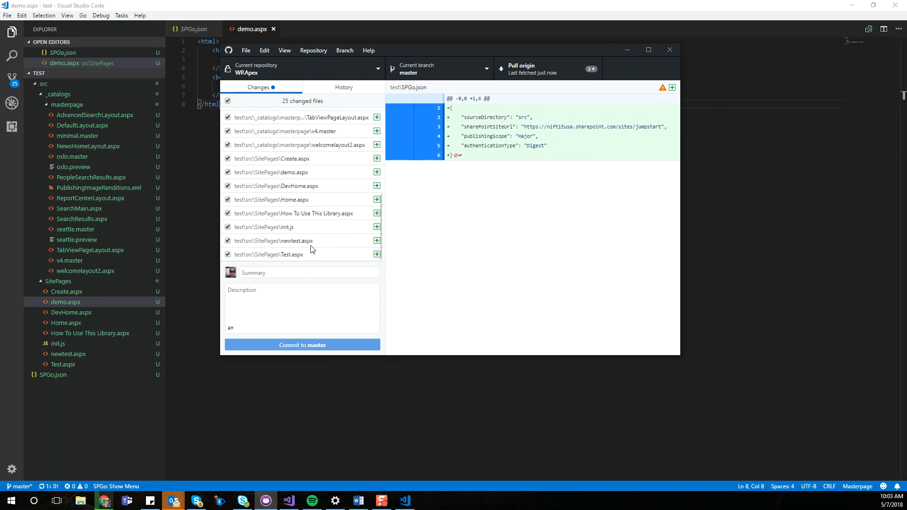
pyautogui.click(275, 241)
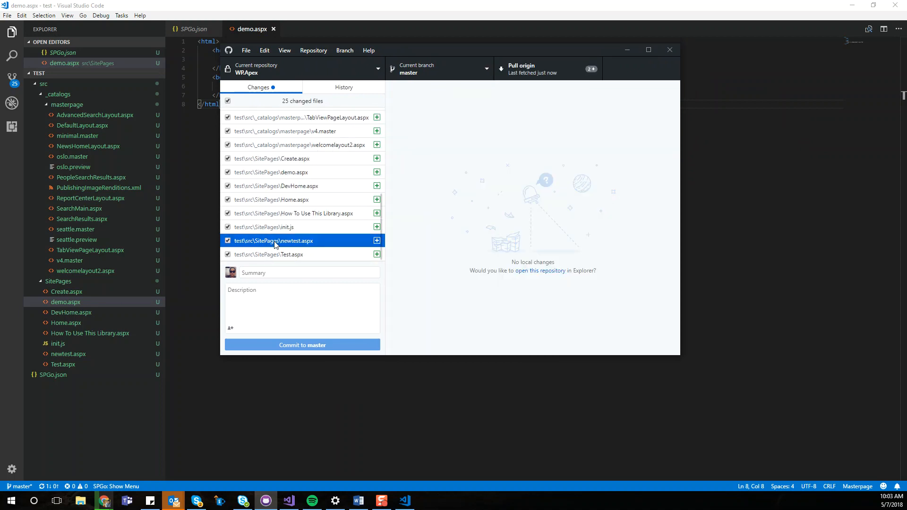
pyautogui.click(272, 241)
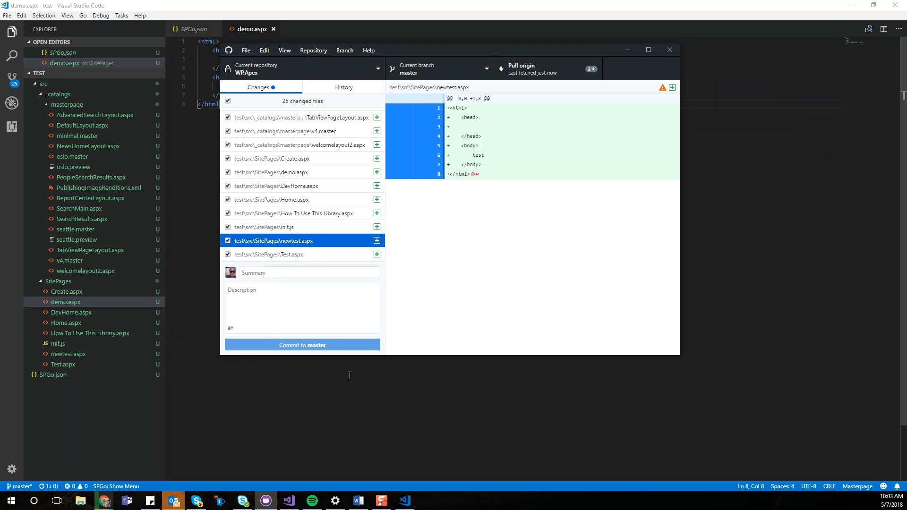
pyautogui.moveTo(192, 150)
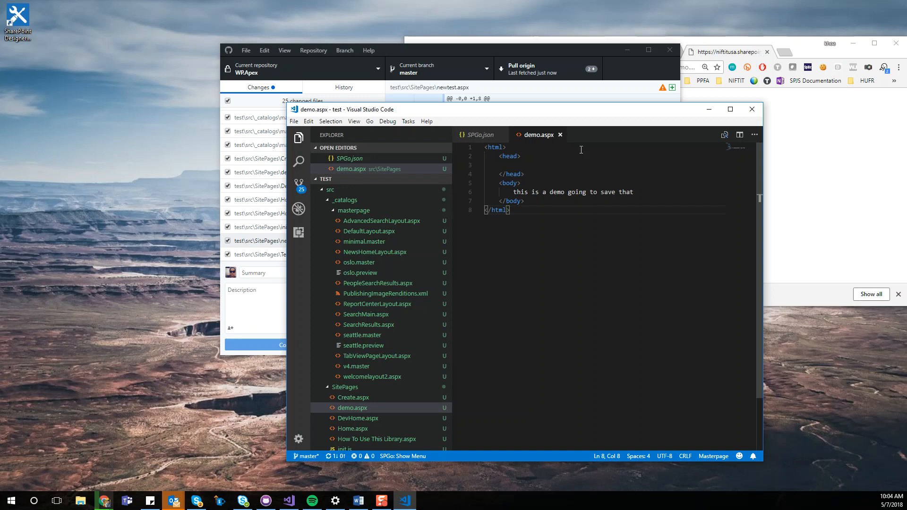
pyautogui.moveTo(566, 227)
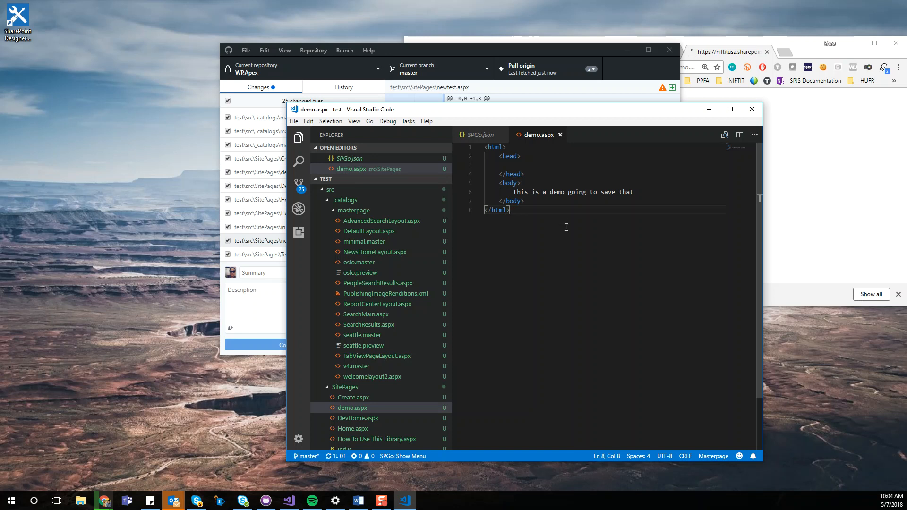